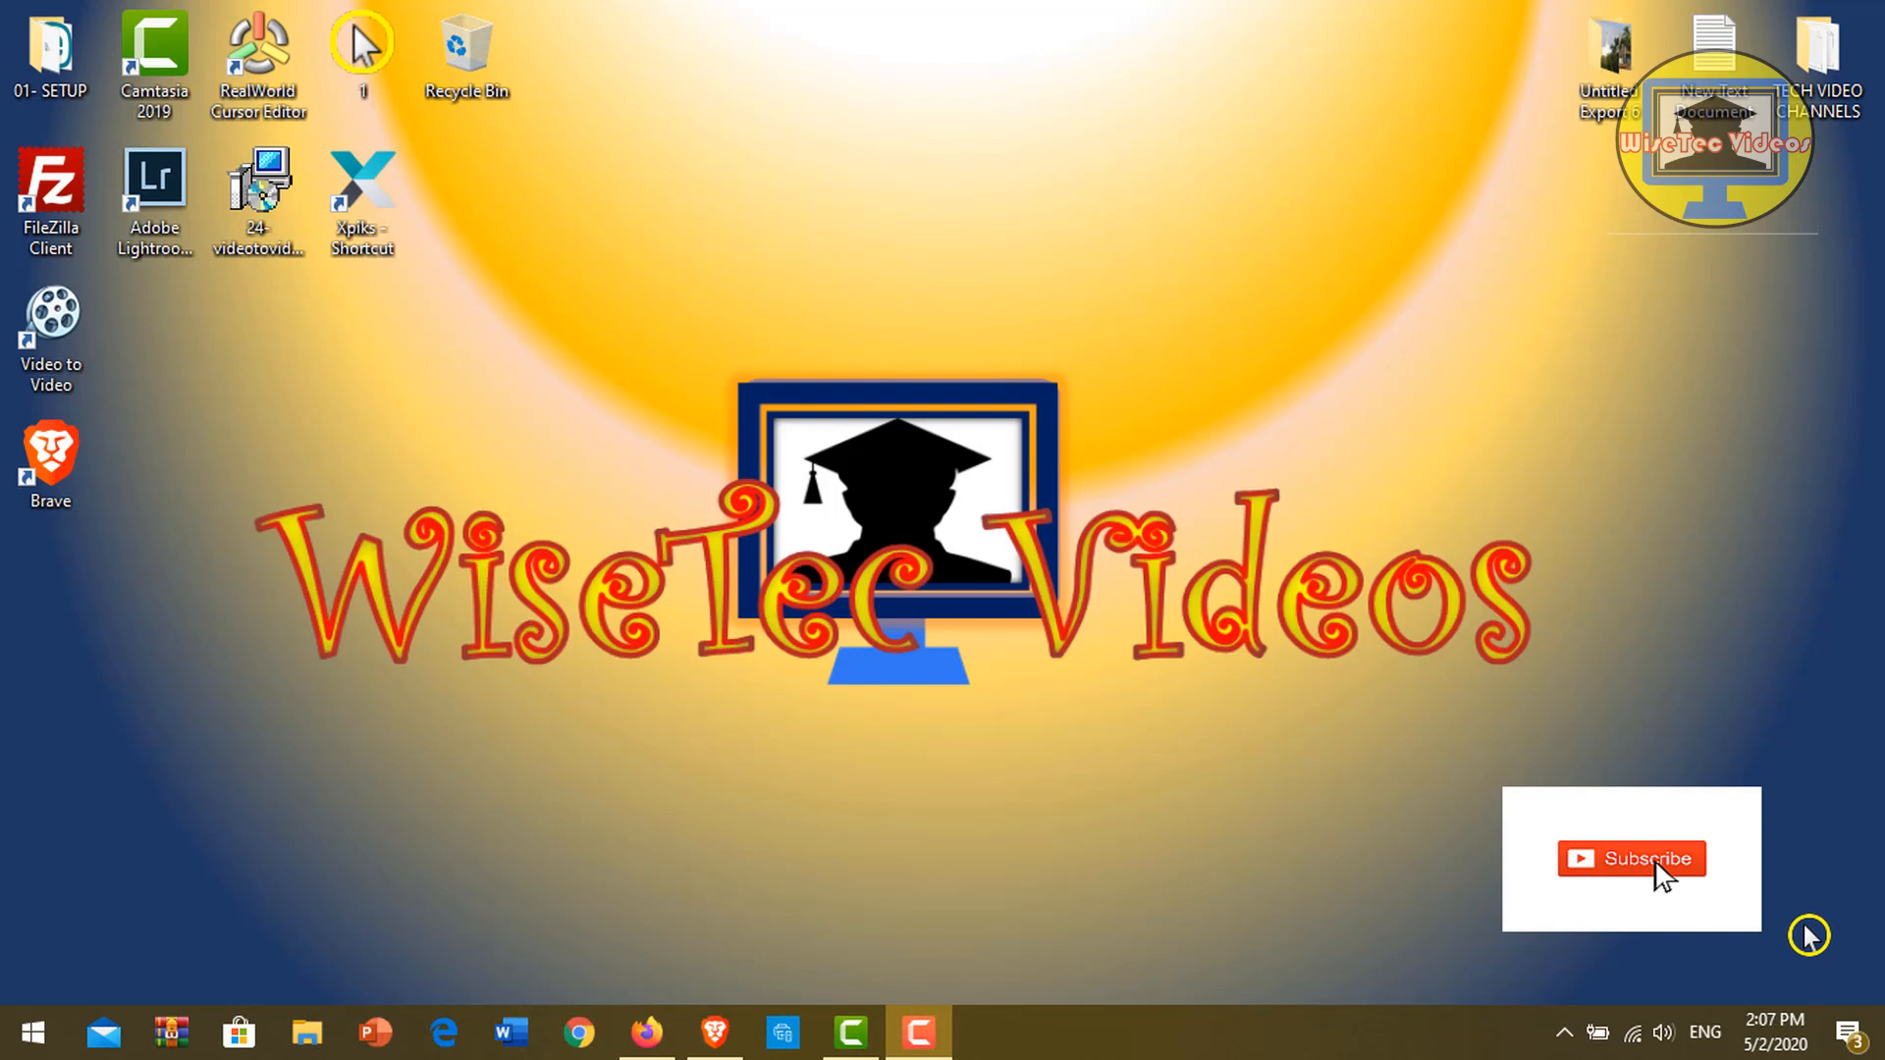
- Open the taskbar context menu's Search submenu, currently set to Hidden
left_click(1631, 857)
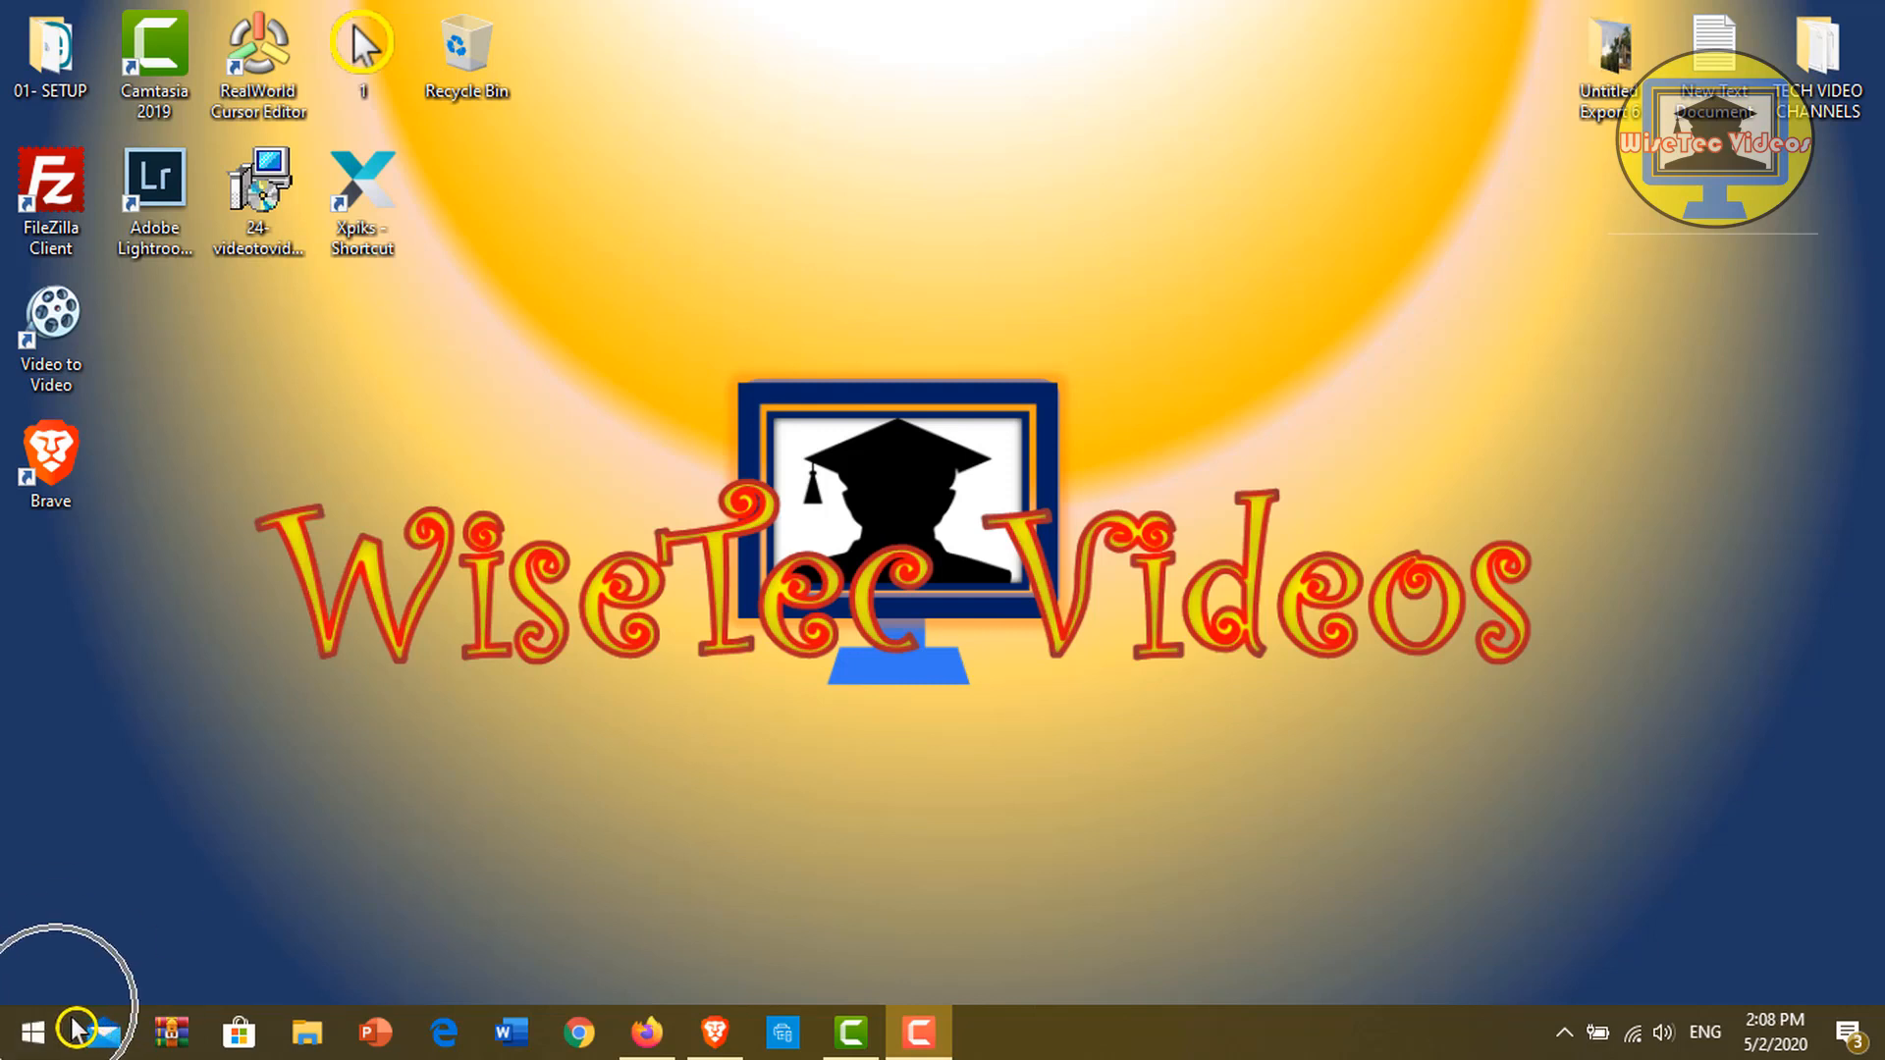
mouse_move(32, 1032)
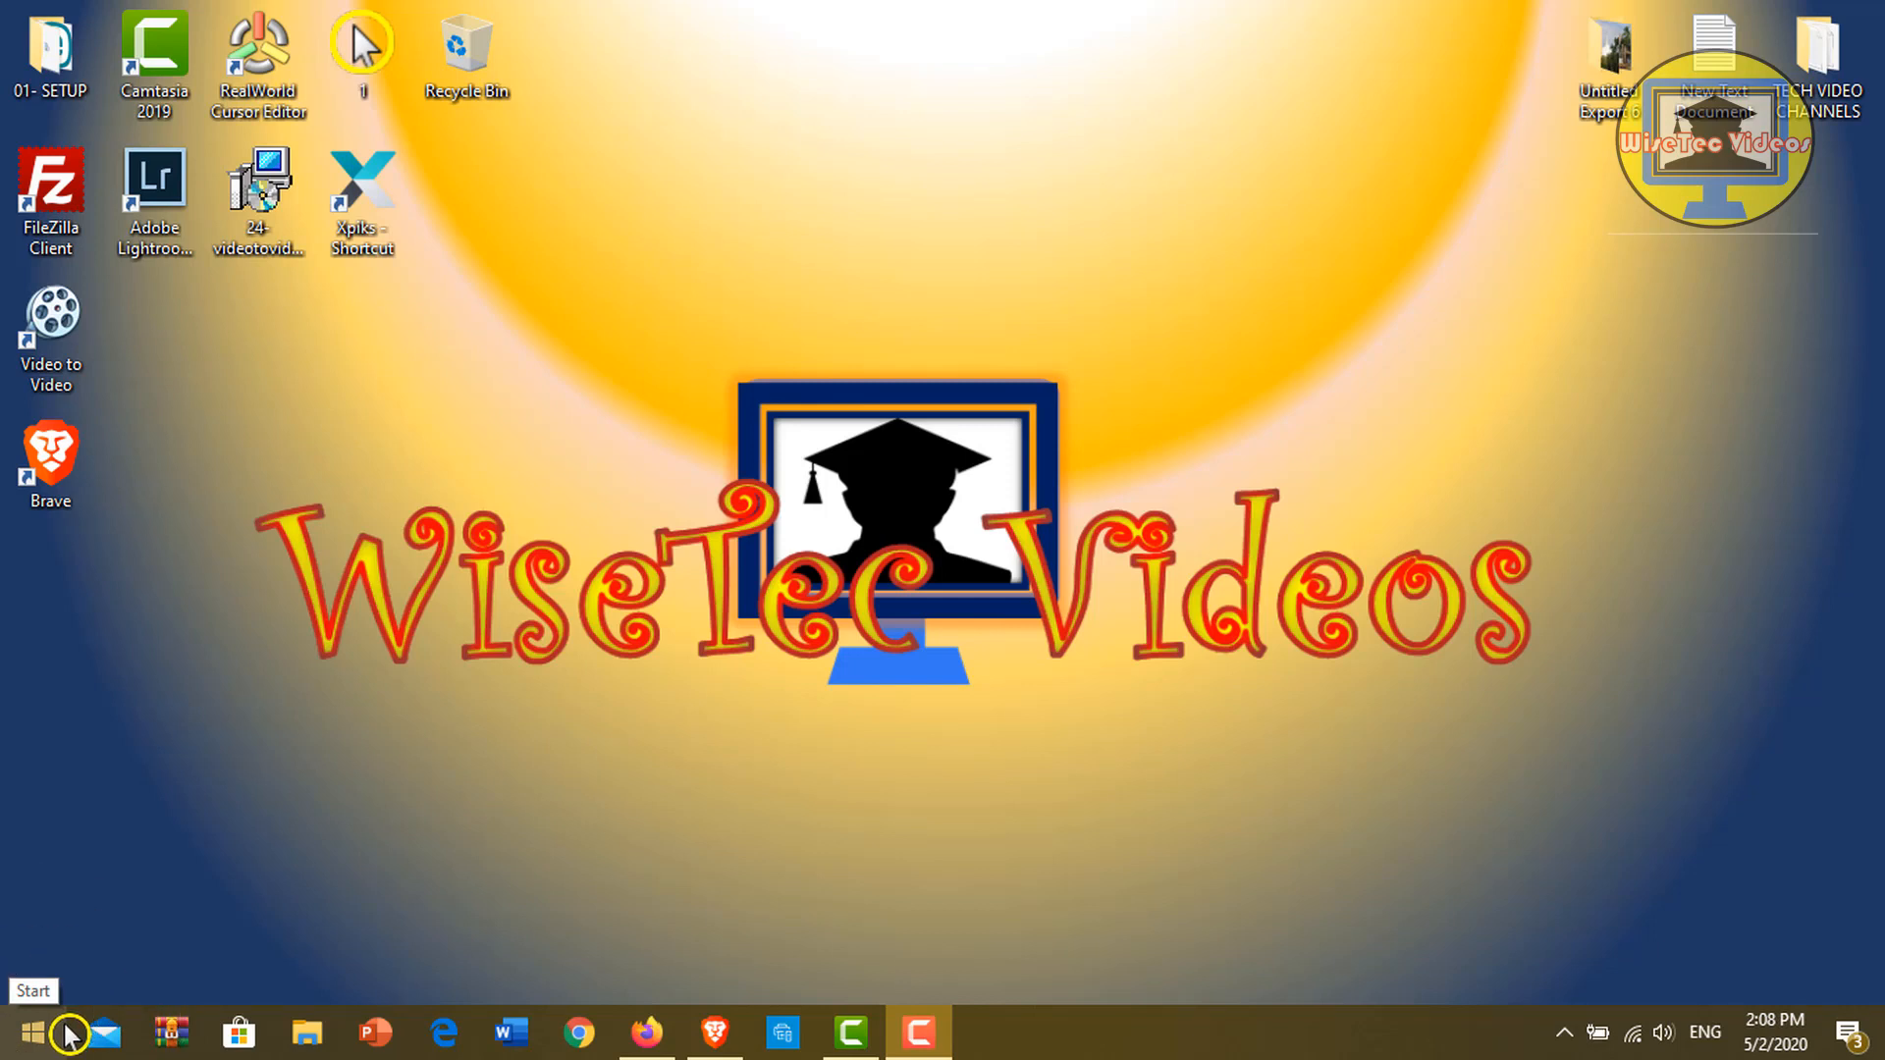
mouse_move(1394, 1023)
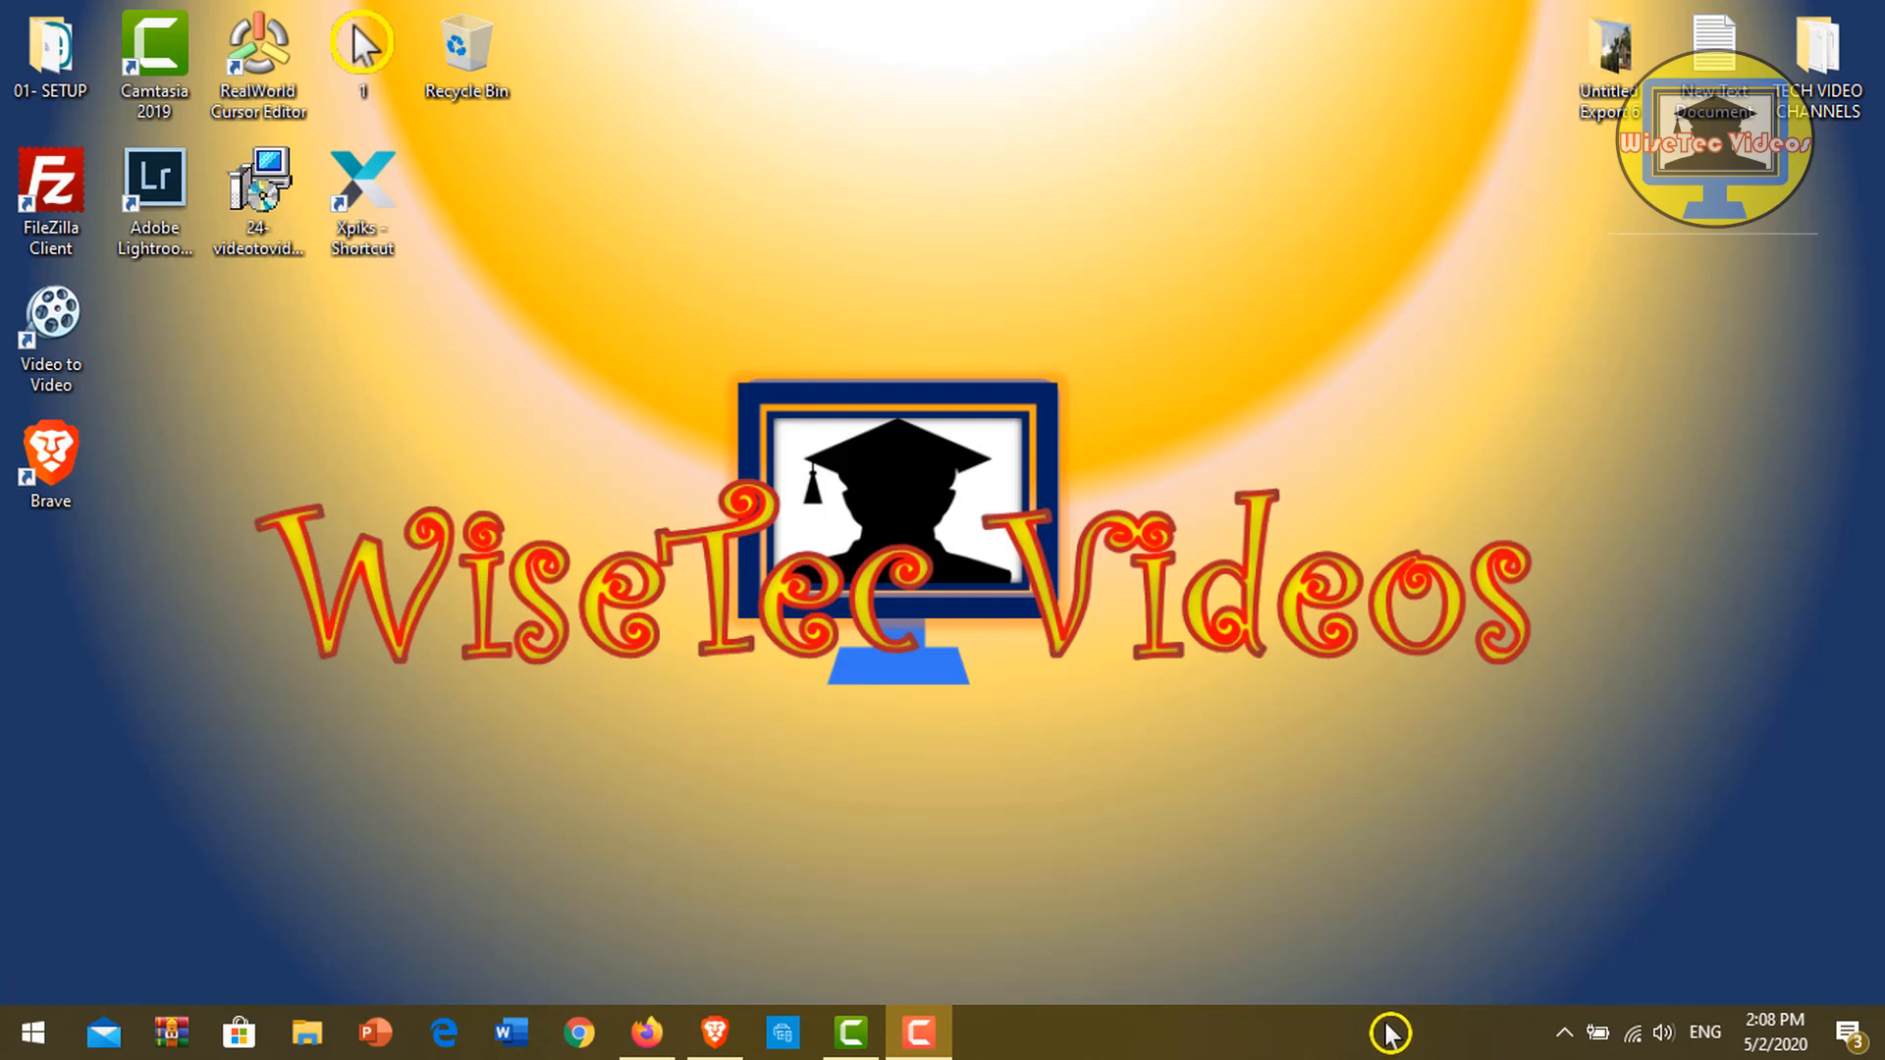
right_click(1378, 1033)
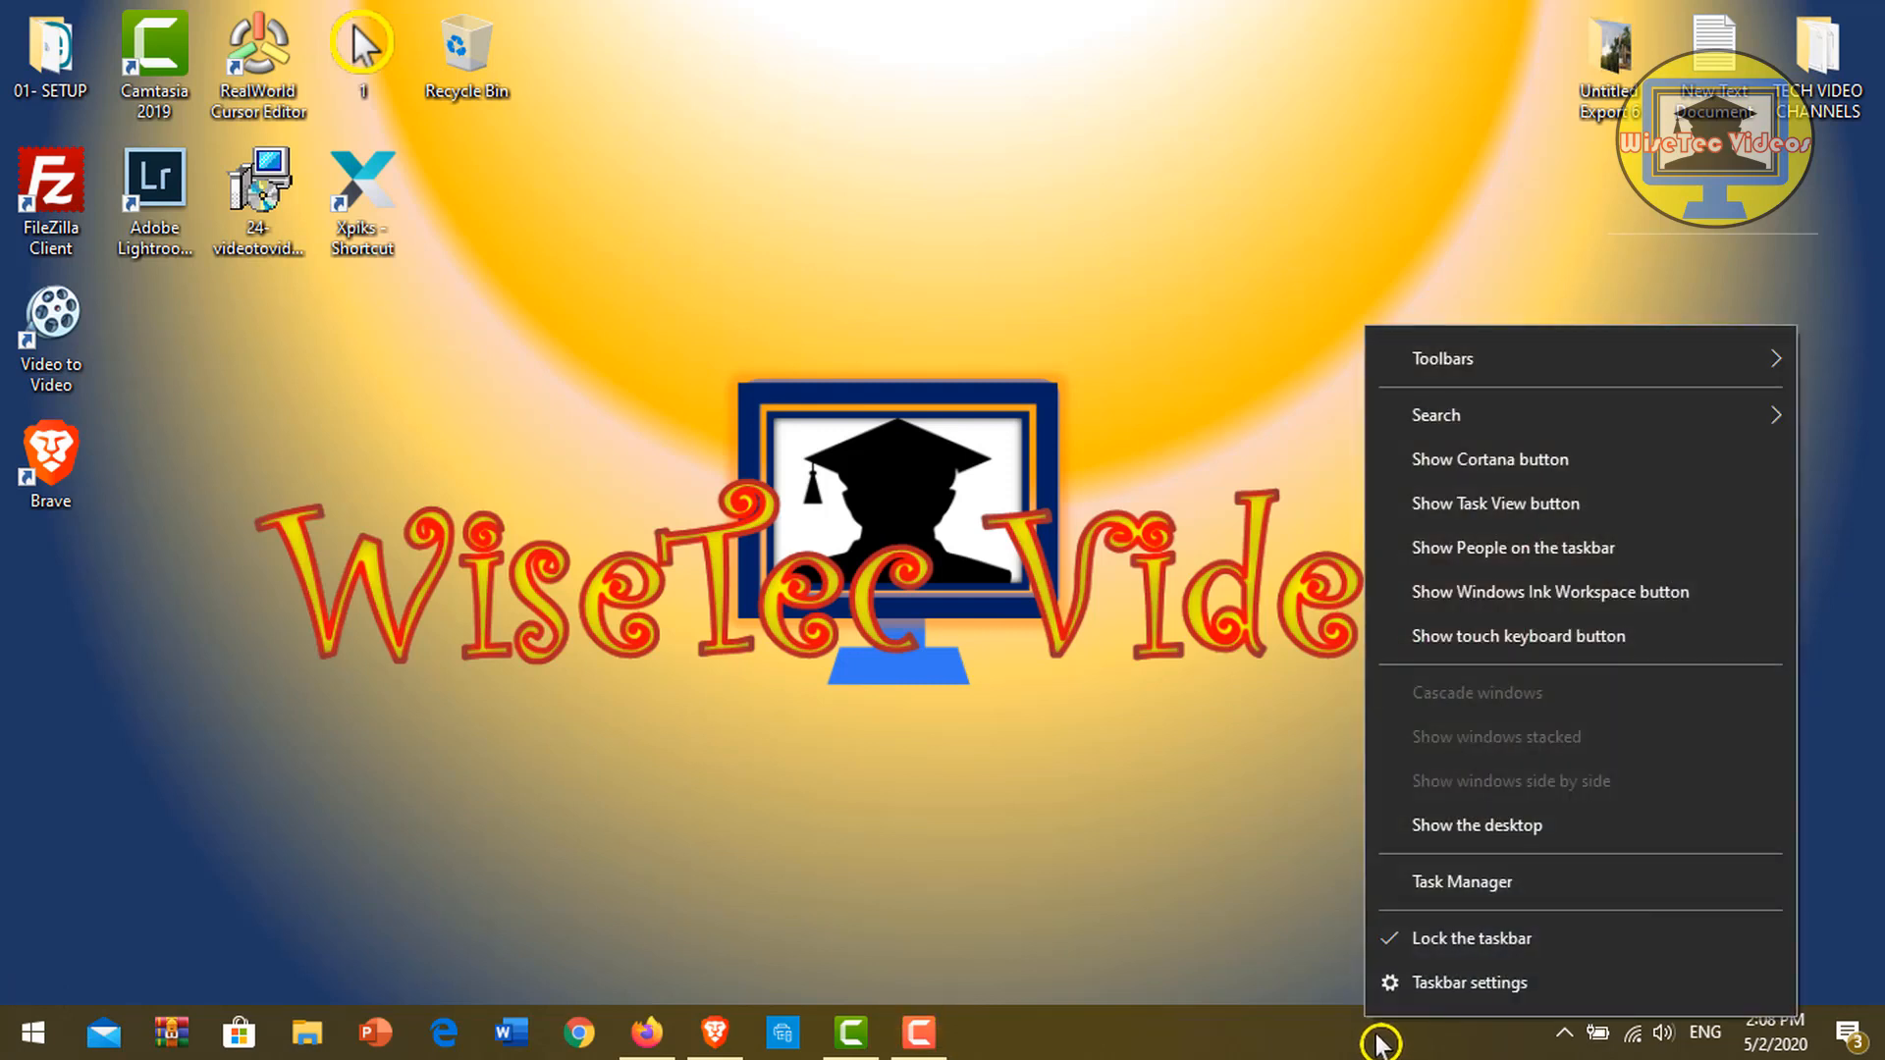
mouse_move(1453, 444)
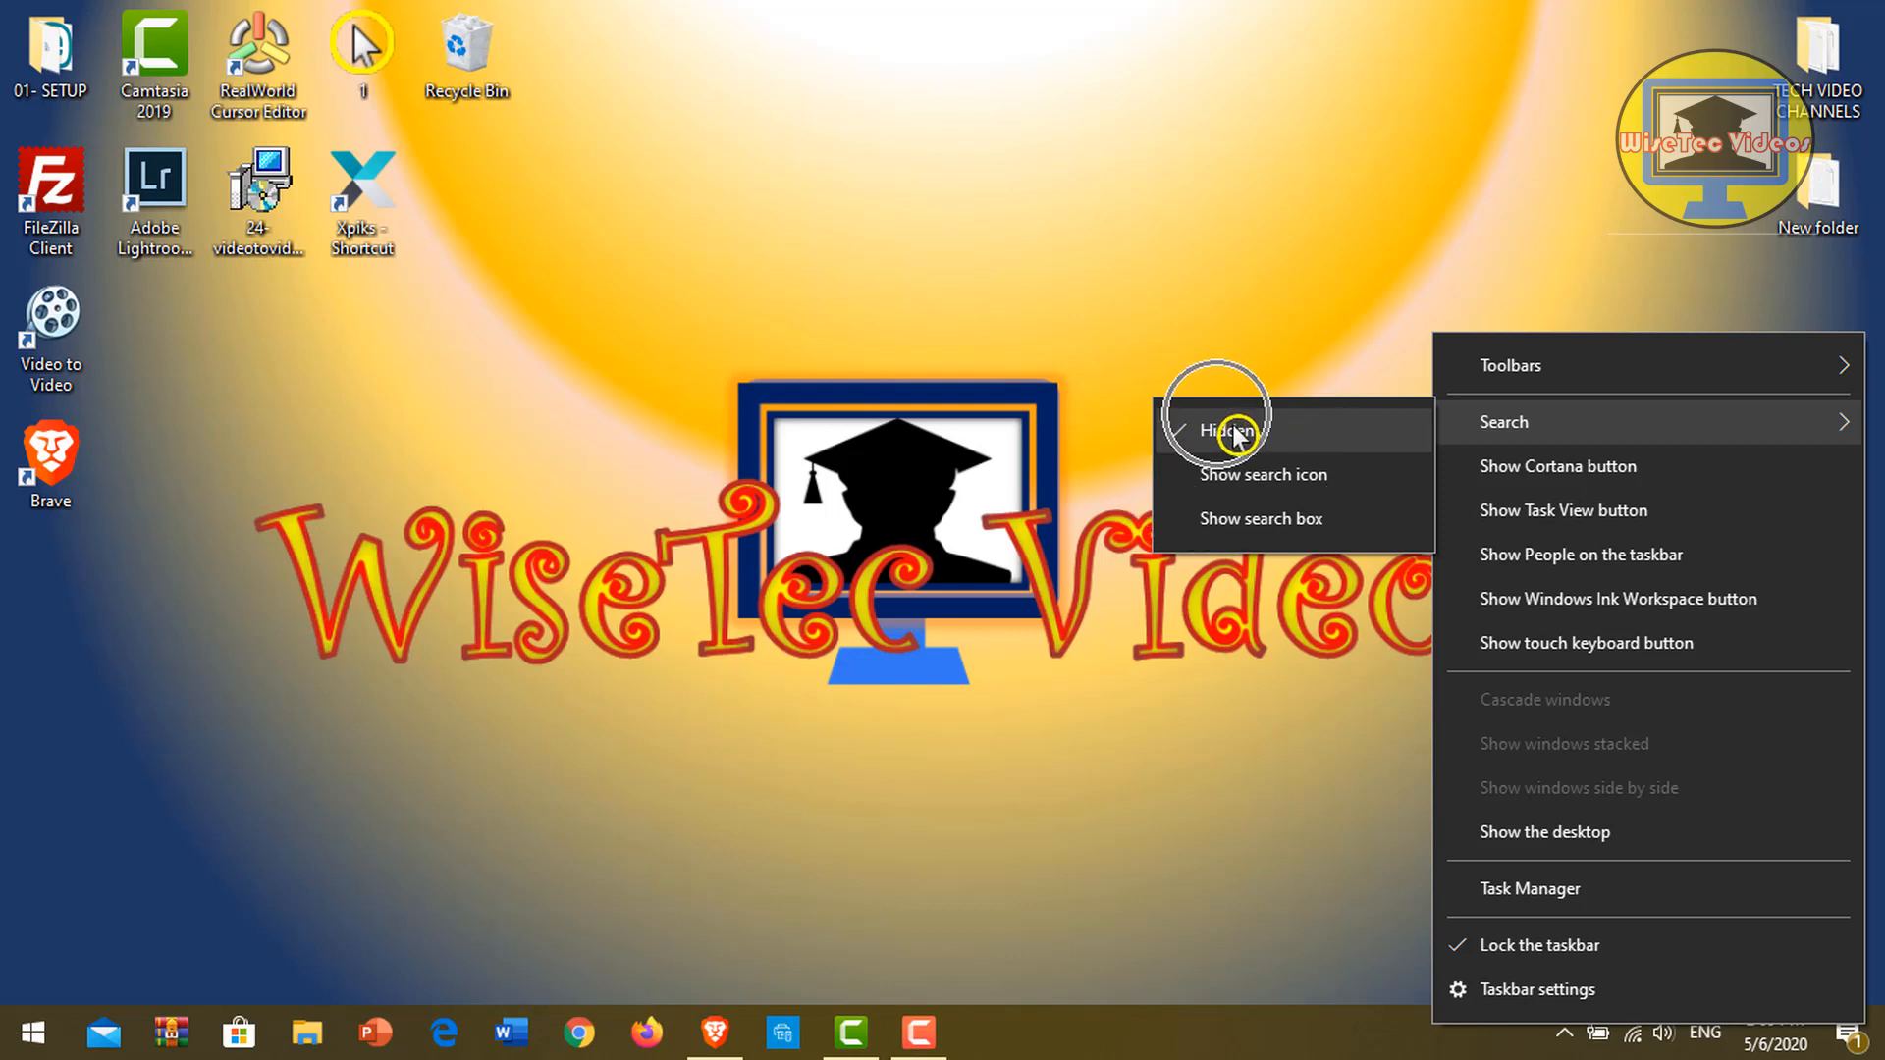
left_click(1217, 429)
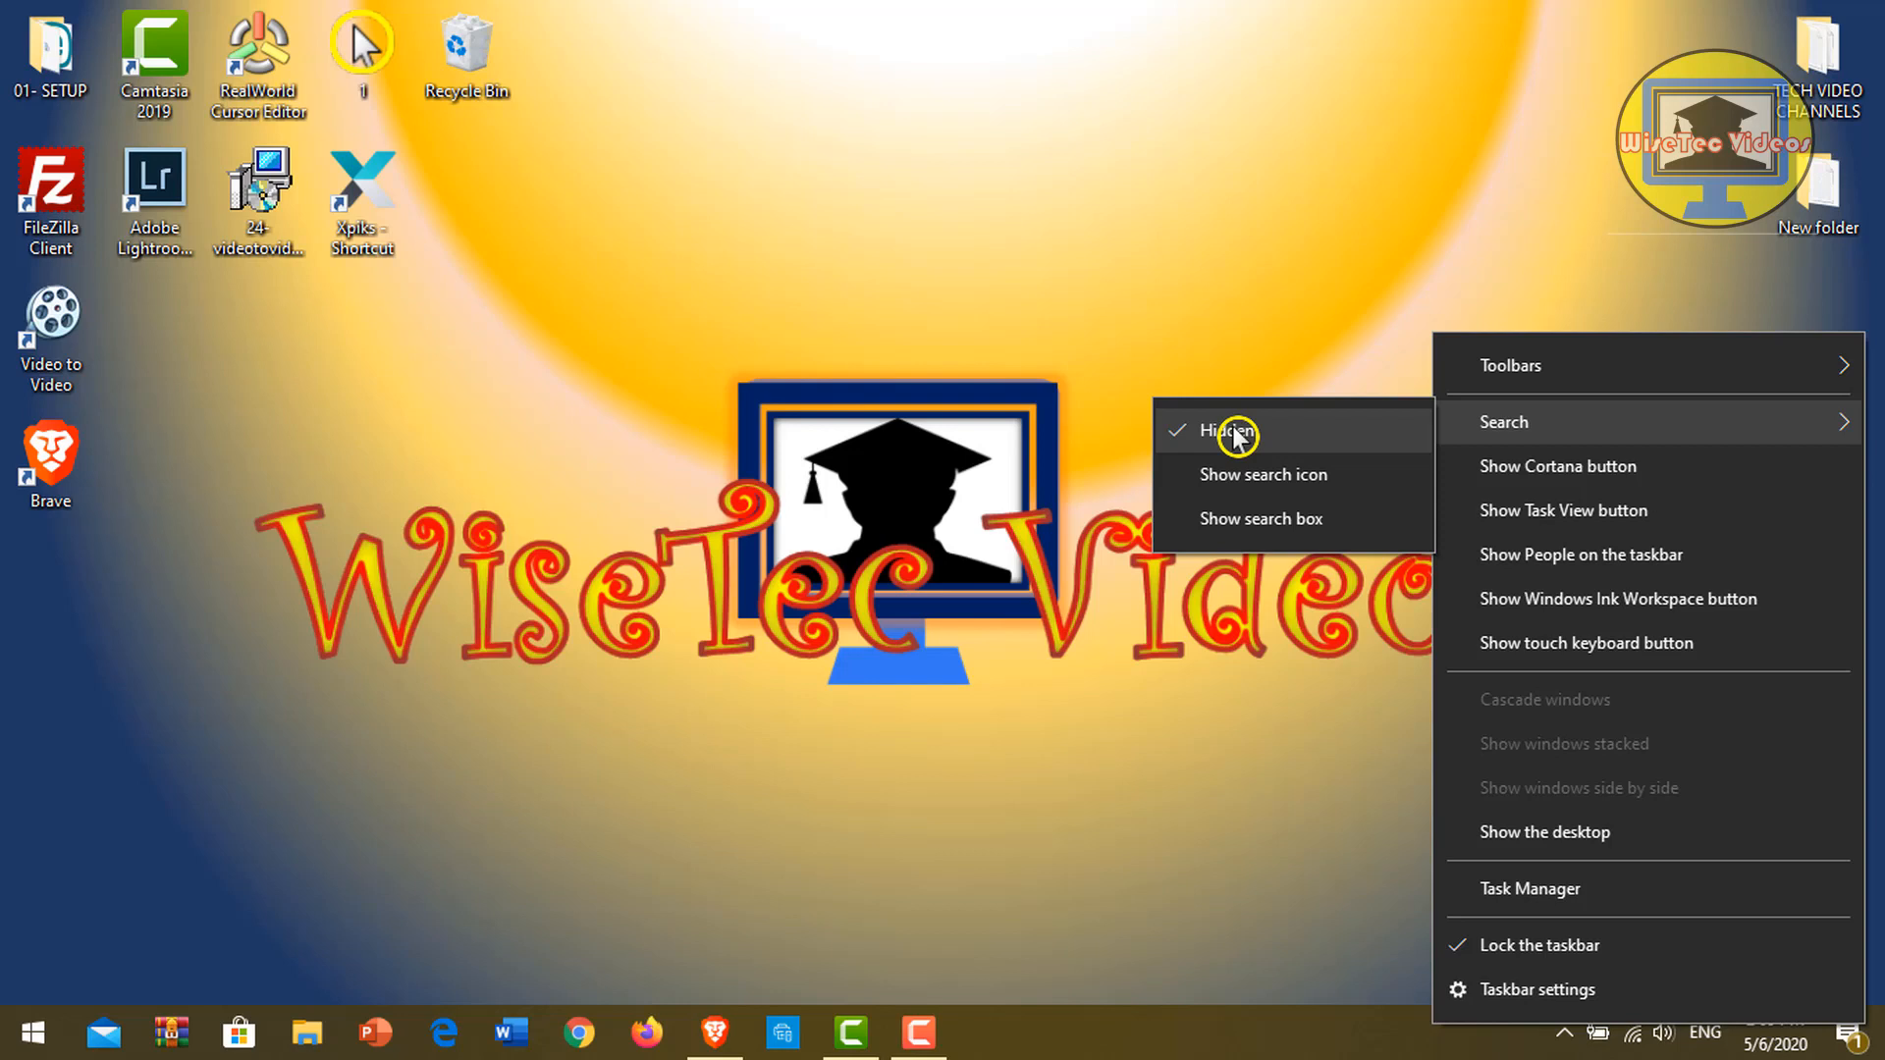
mouse_move(1239, 518)
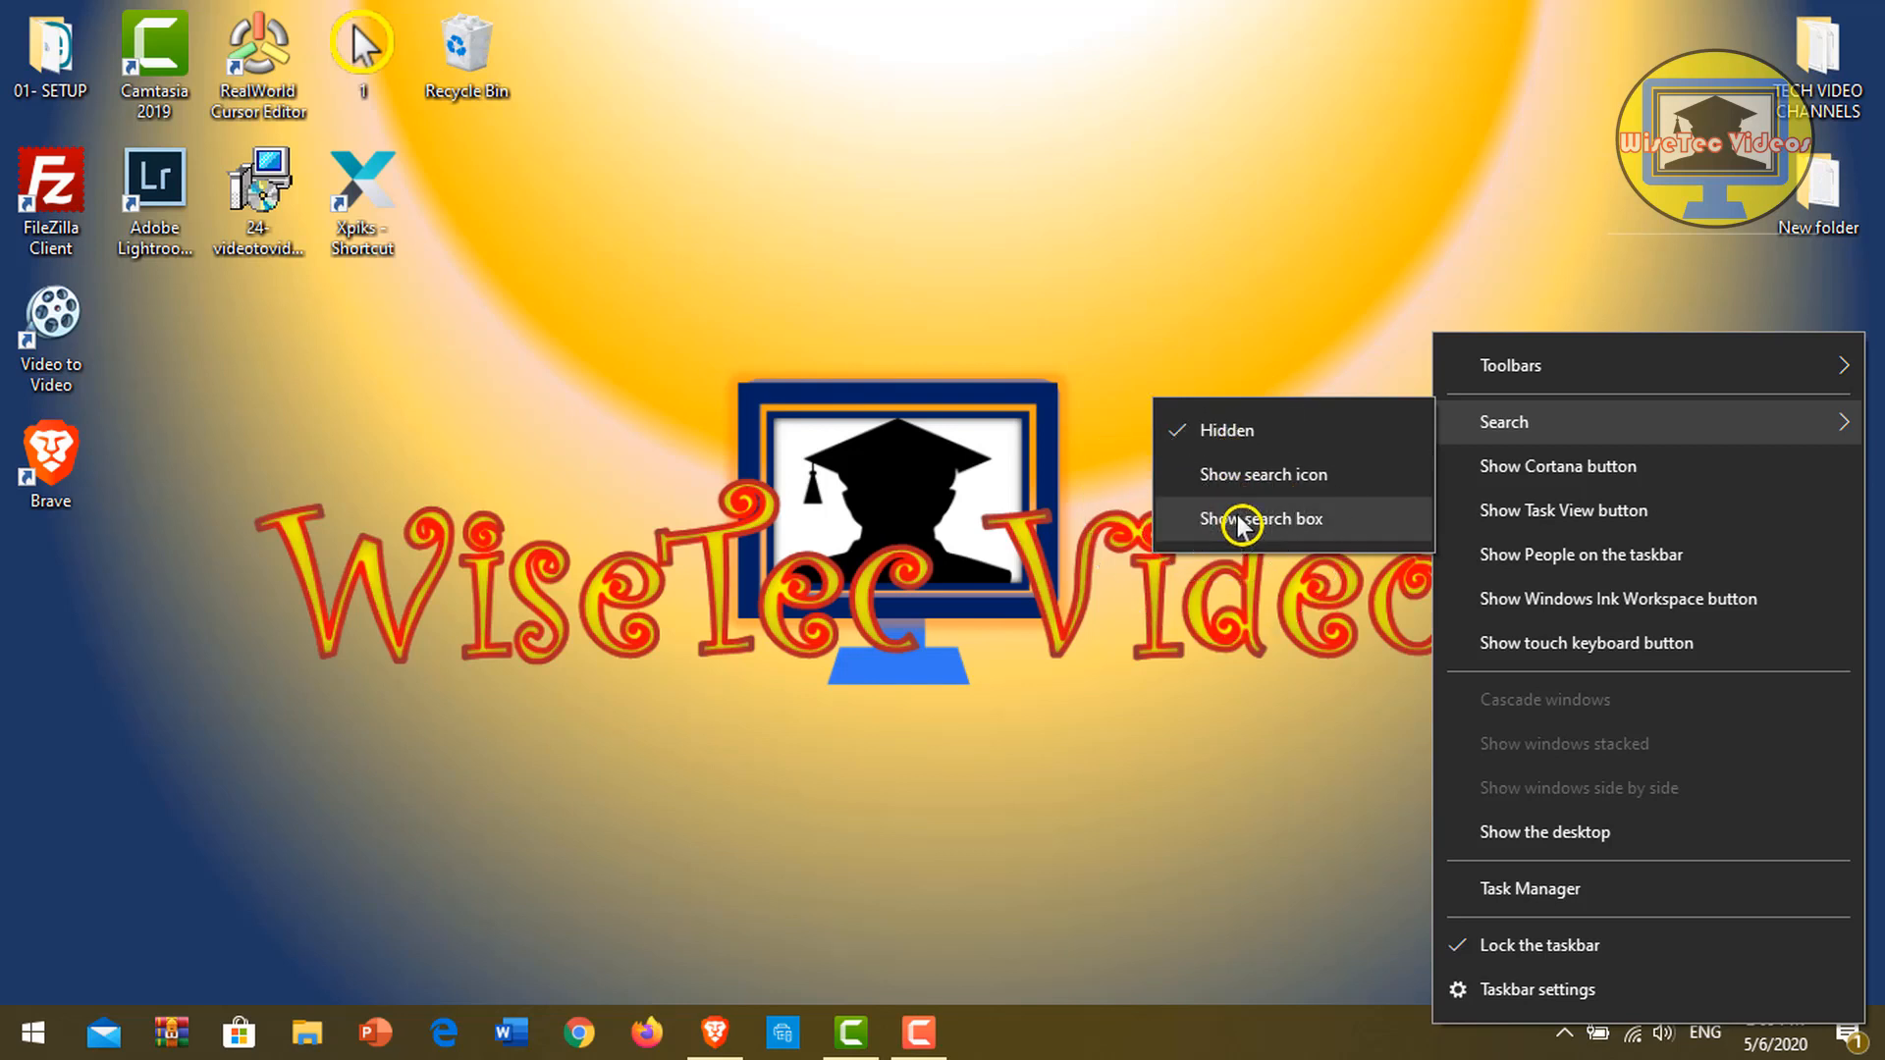
- Set taskbar search to Show search box and enter 'control Panel' in it
left_click(1260, 519)
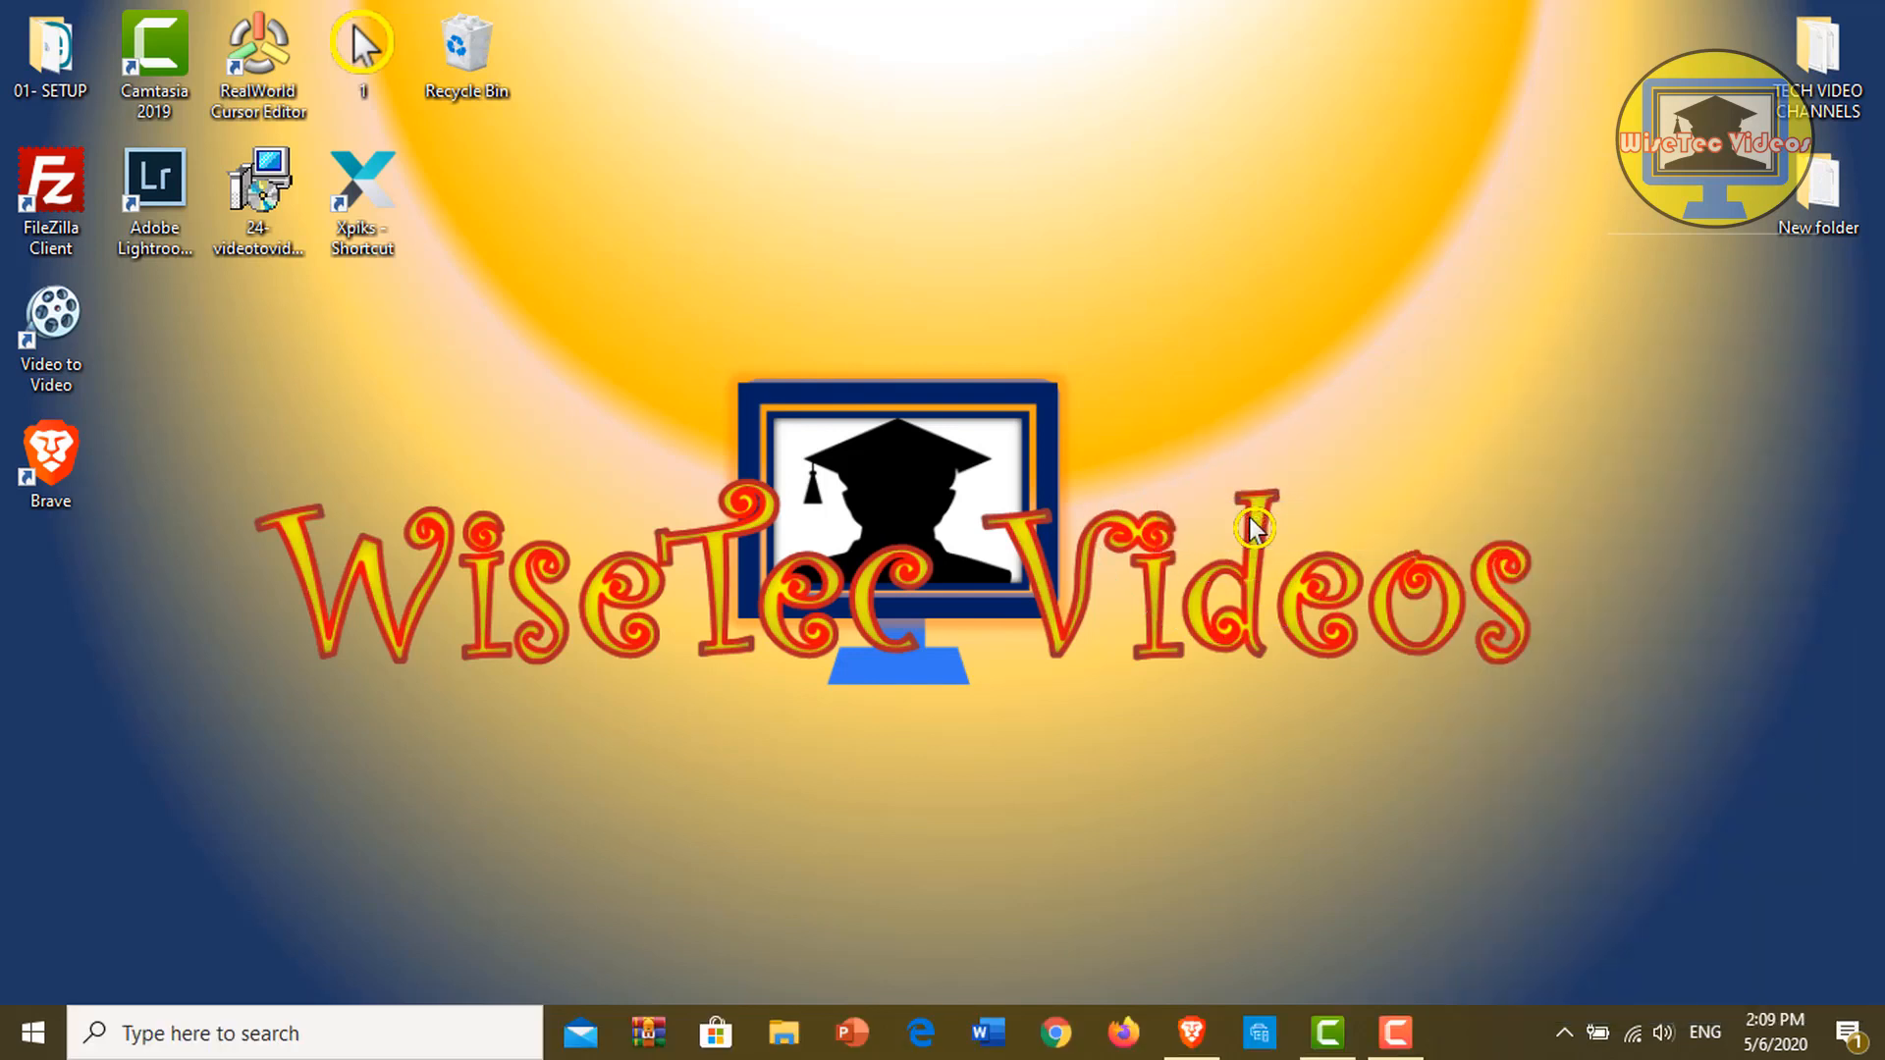
mouse_move(295, 949)
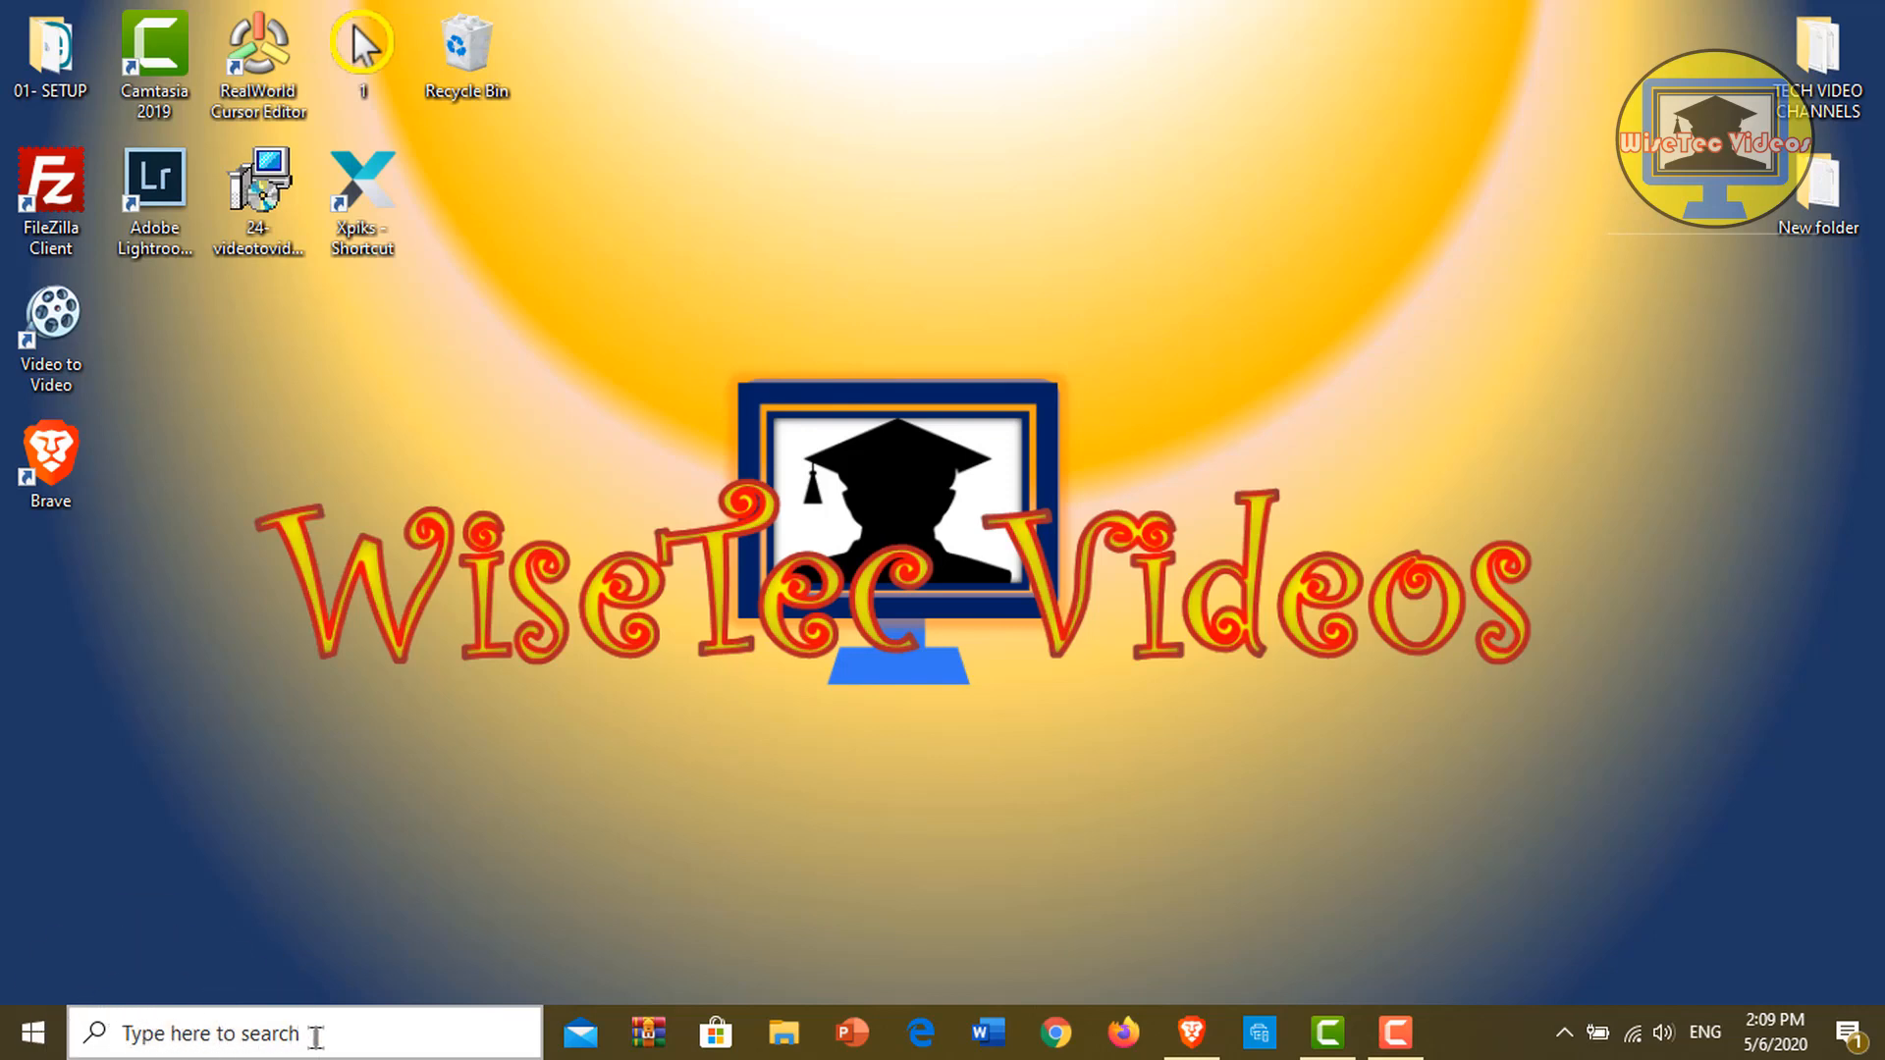
type("control Panel")
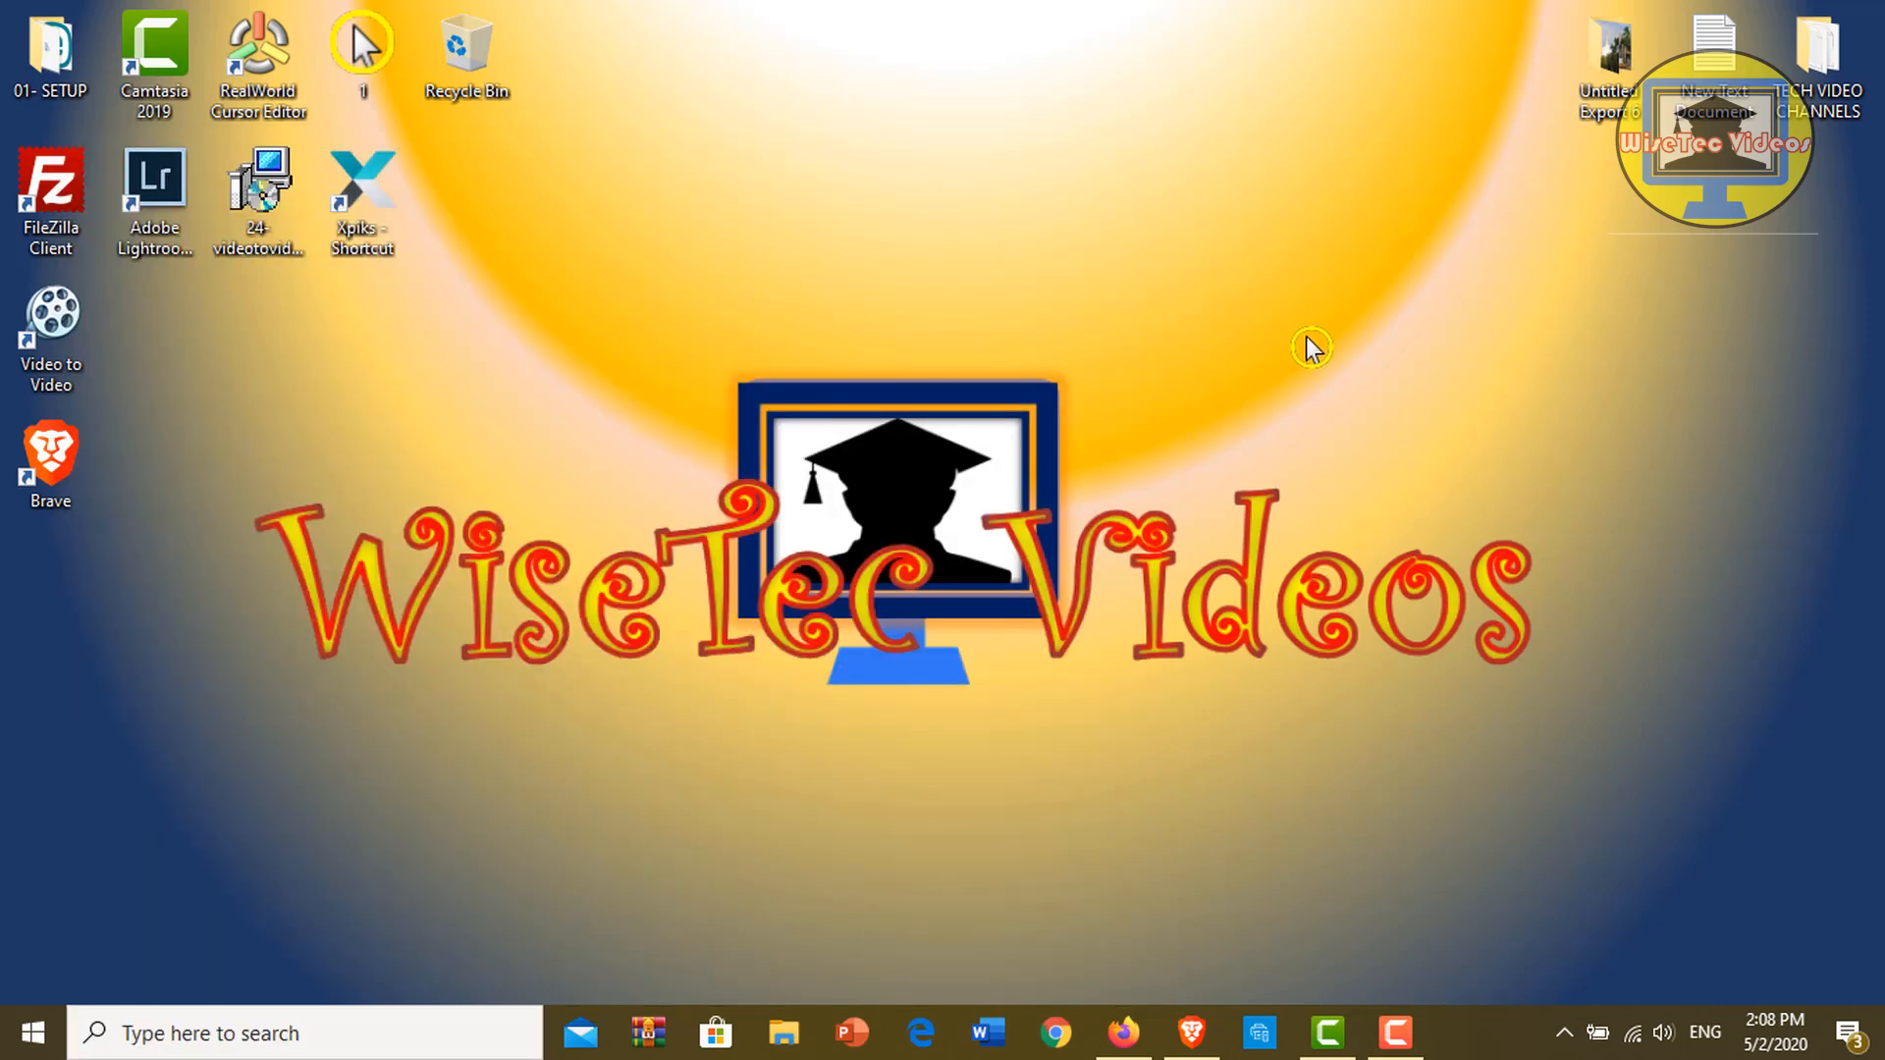
mouse_move(1317, 358)
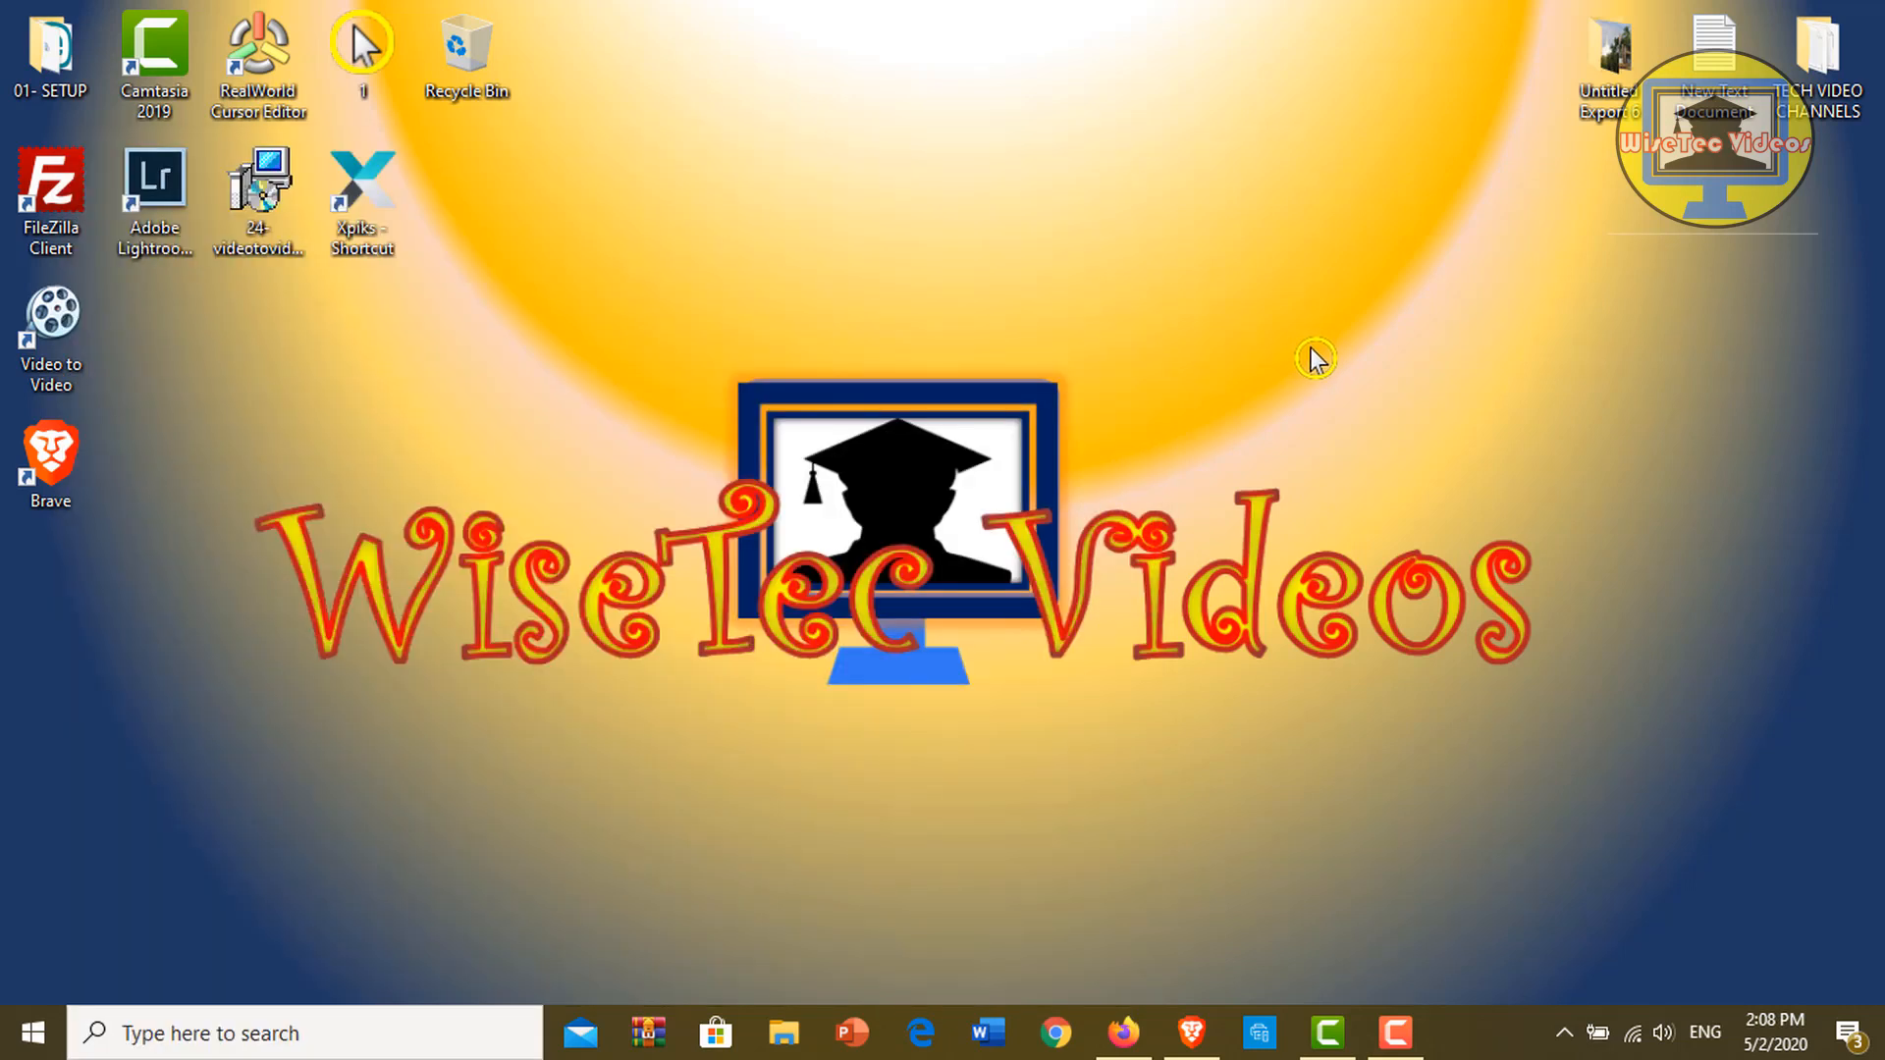
mouse_move(1490, 997)
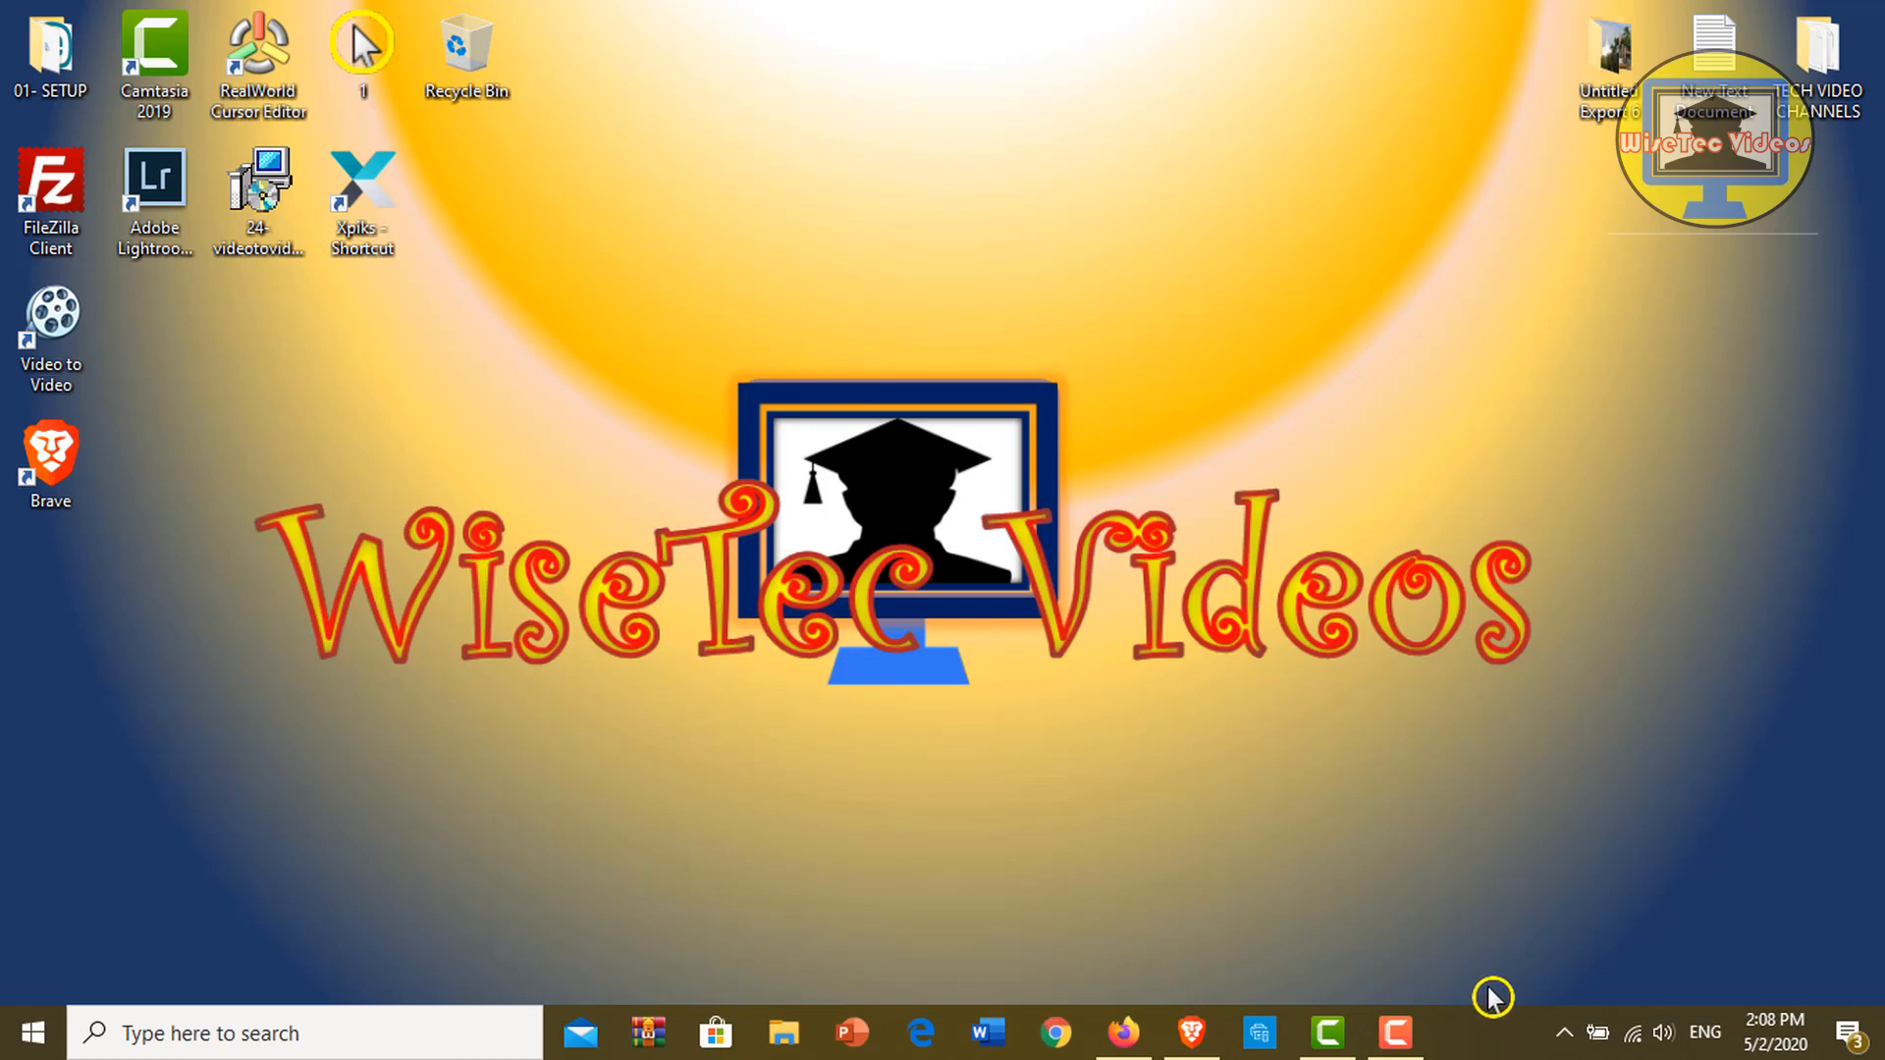
- Switch taskbar search to Show search icon from the taskbar context menu
right_click(1496, 1031)
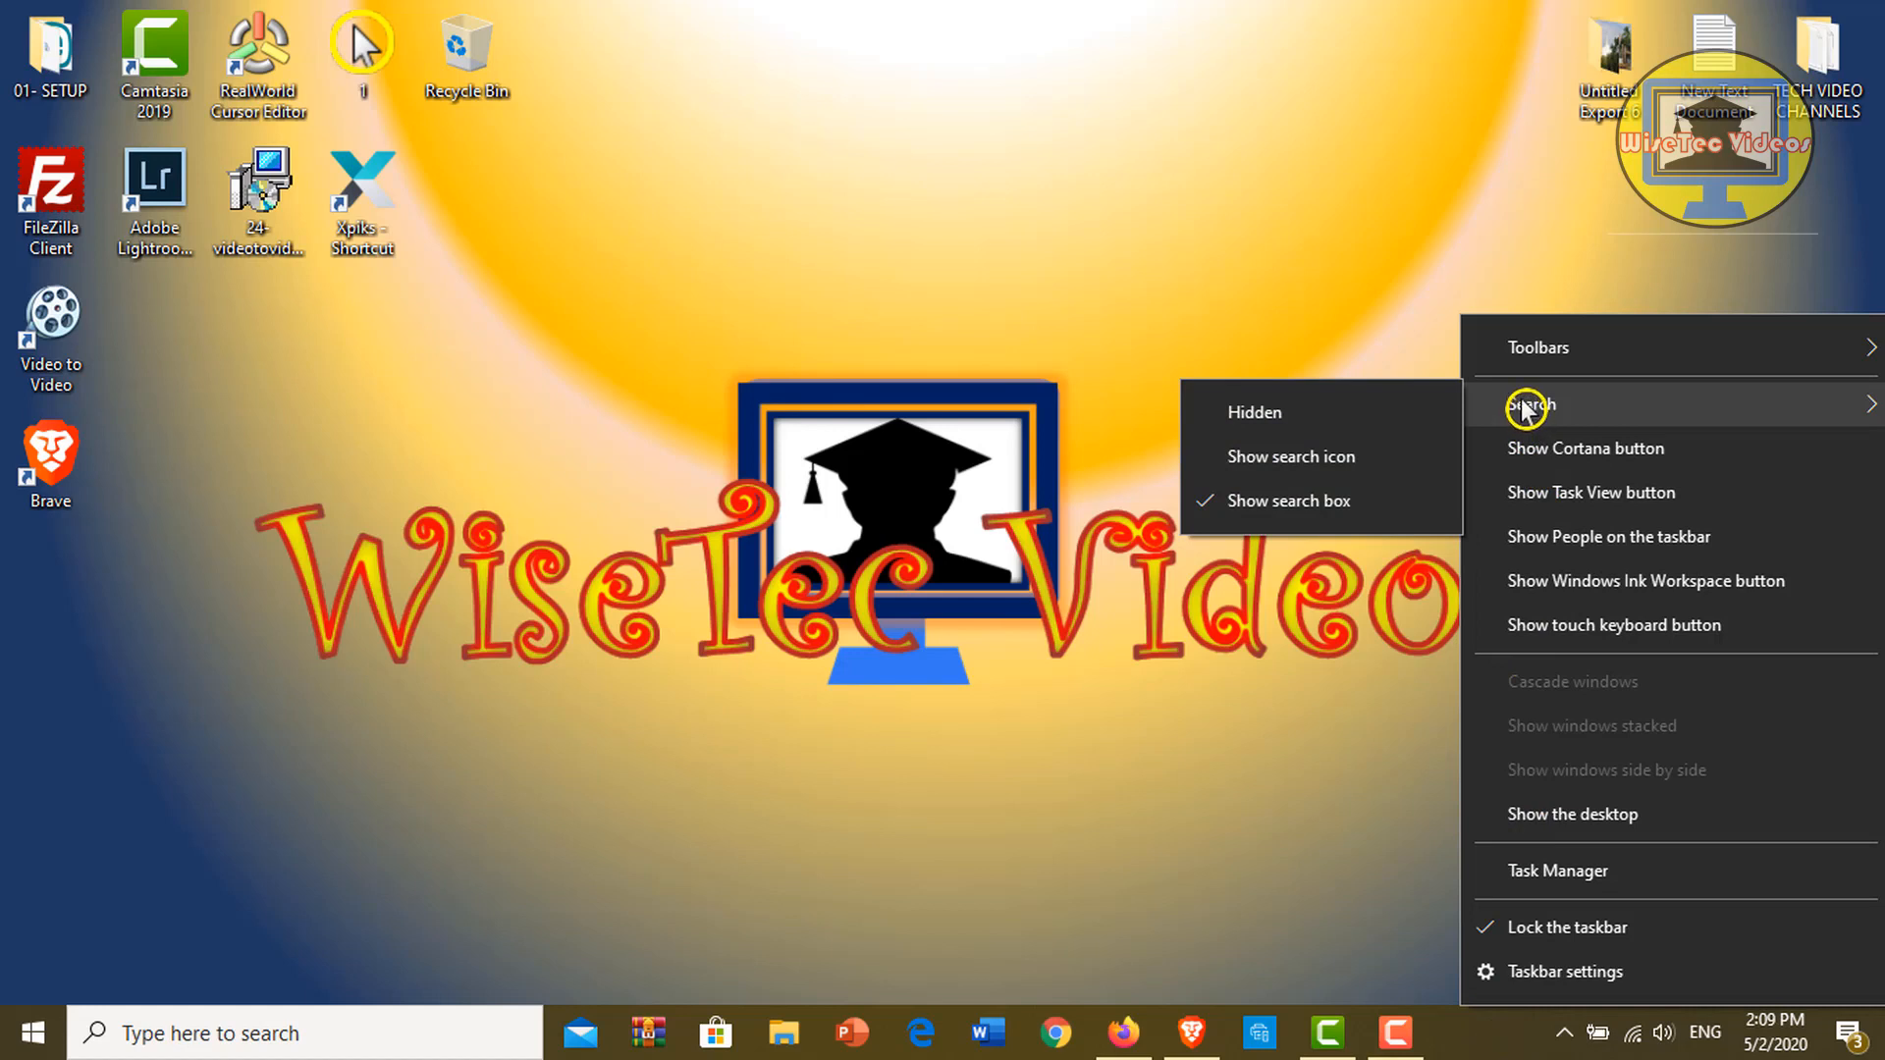
mouse_move(1290, 456)
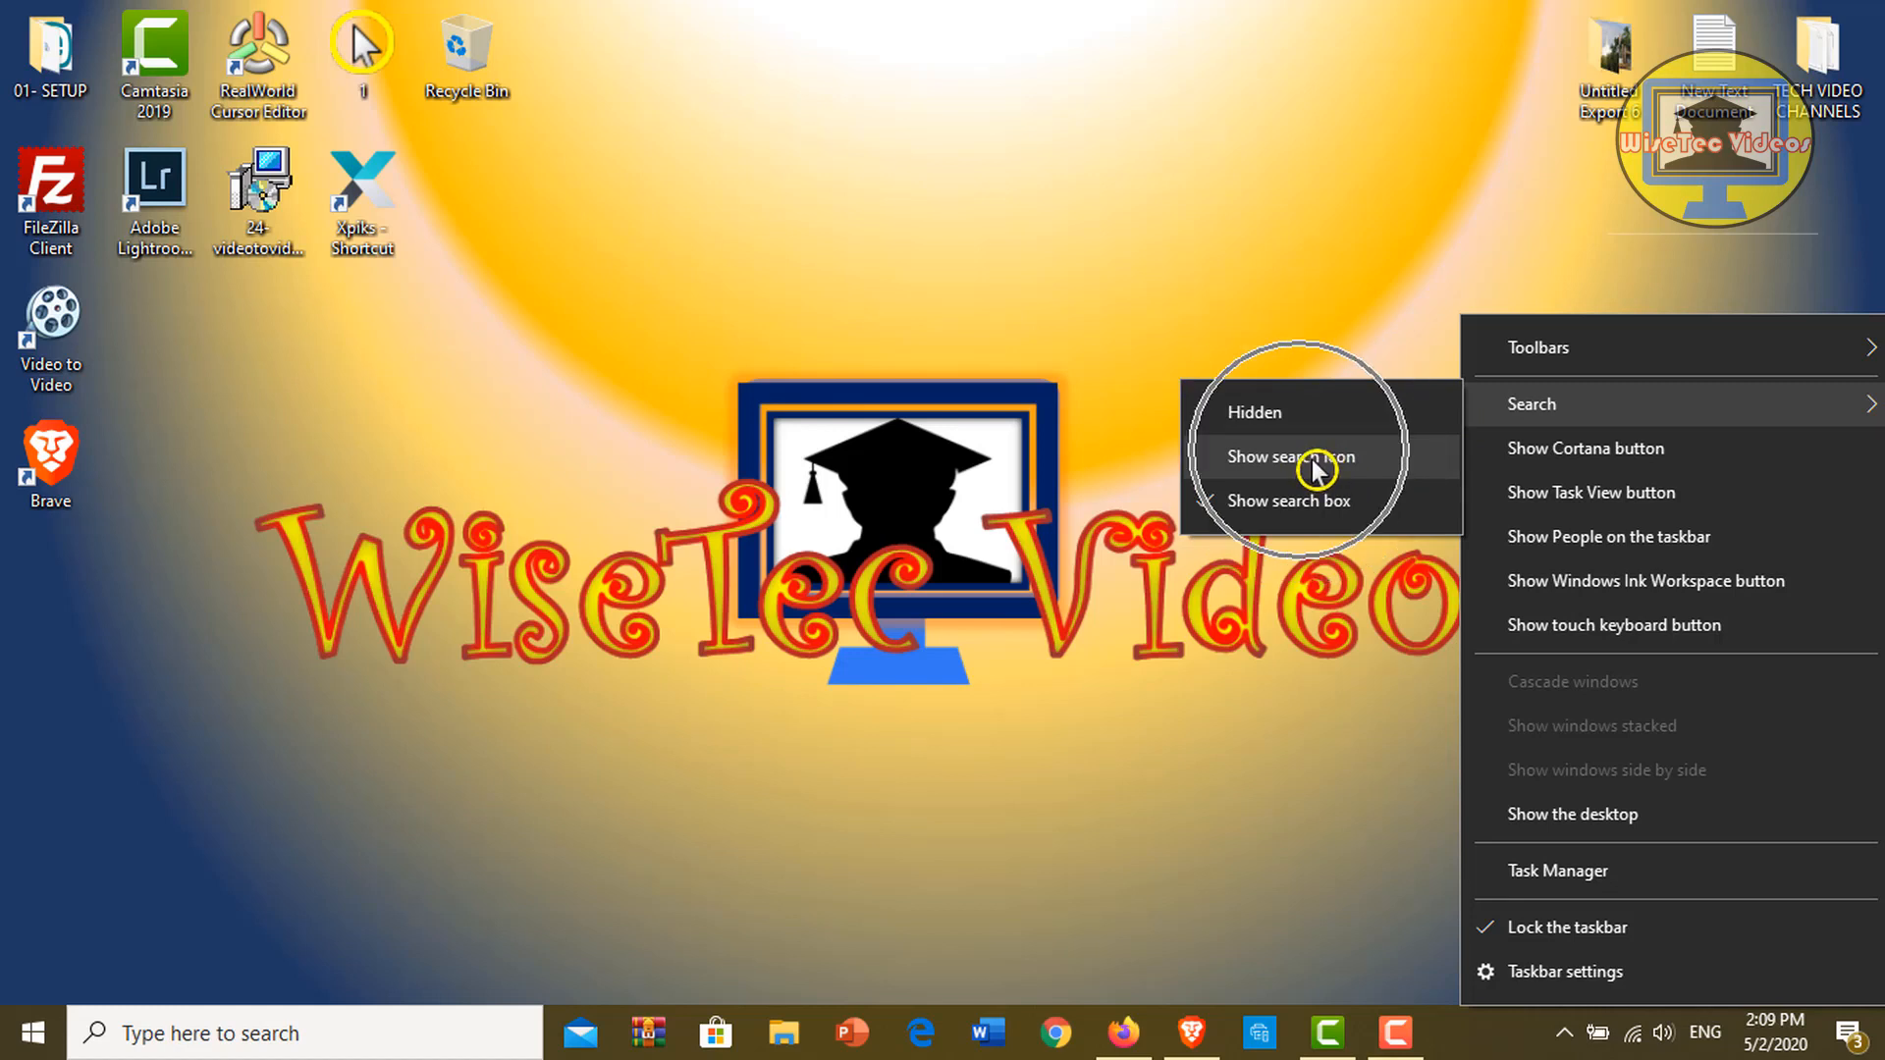
left_click(1292, 456)
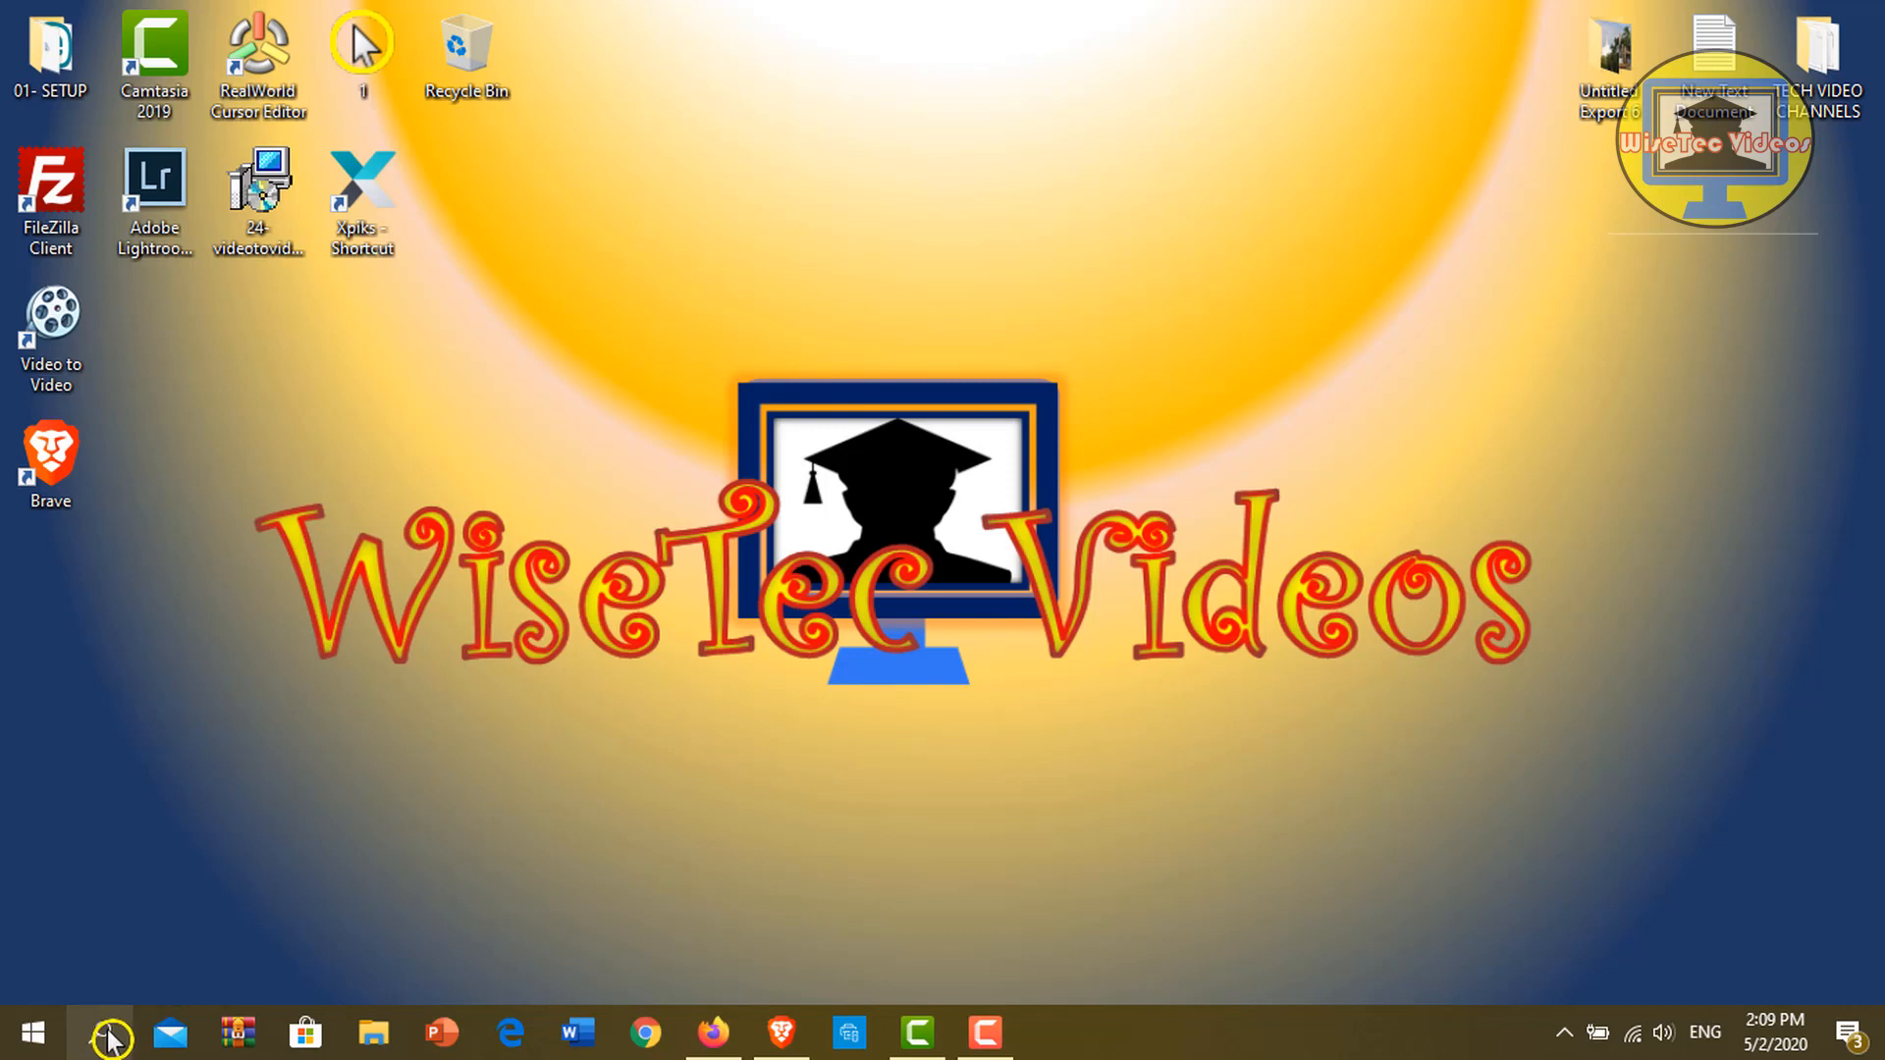
- Open search from the taskbar icon and search 'notepad' to show Notepad as best match
left_click(32, 1032)
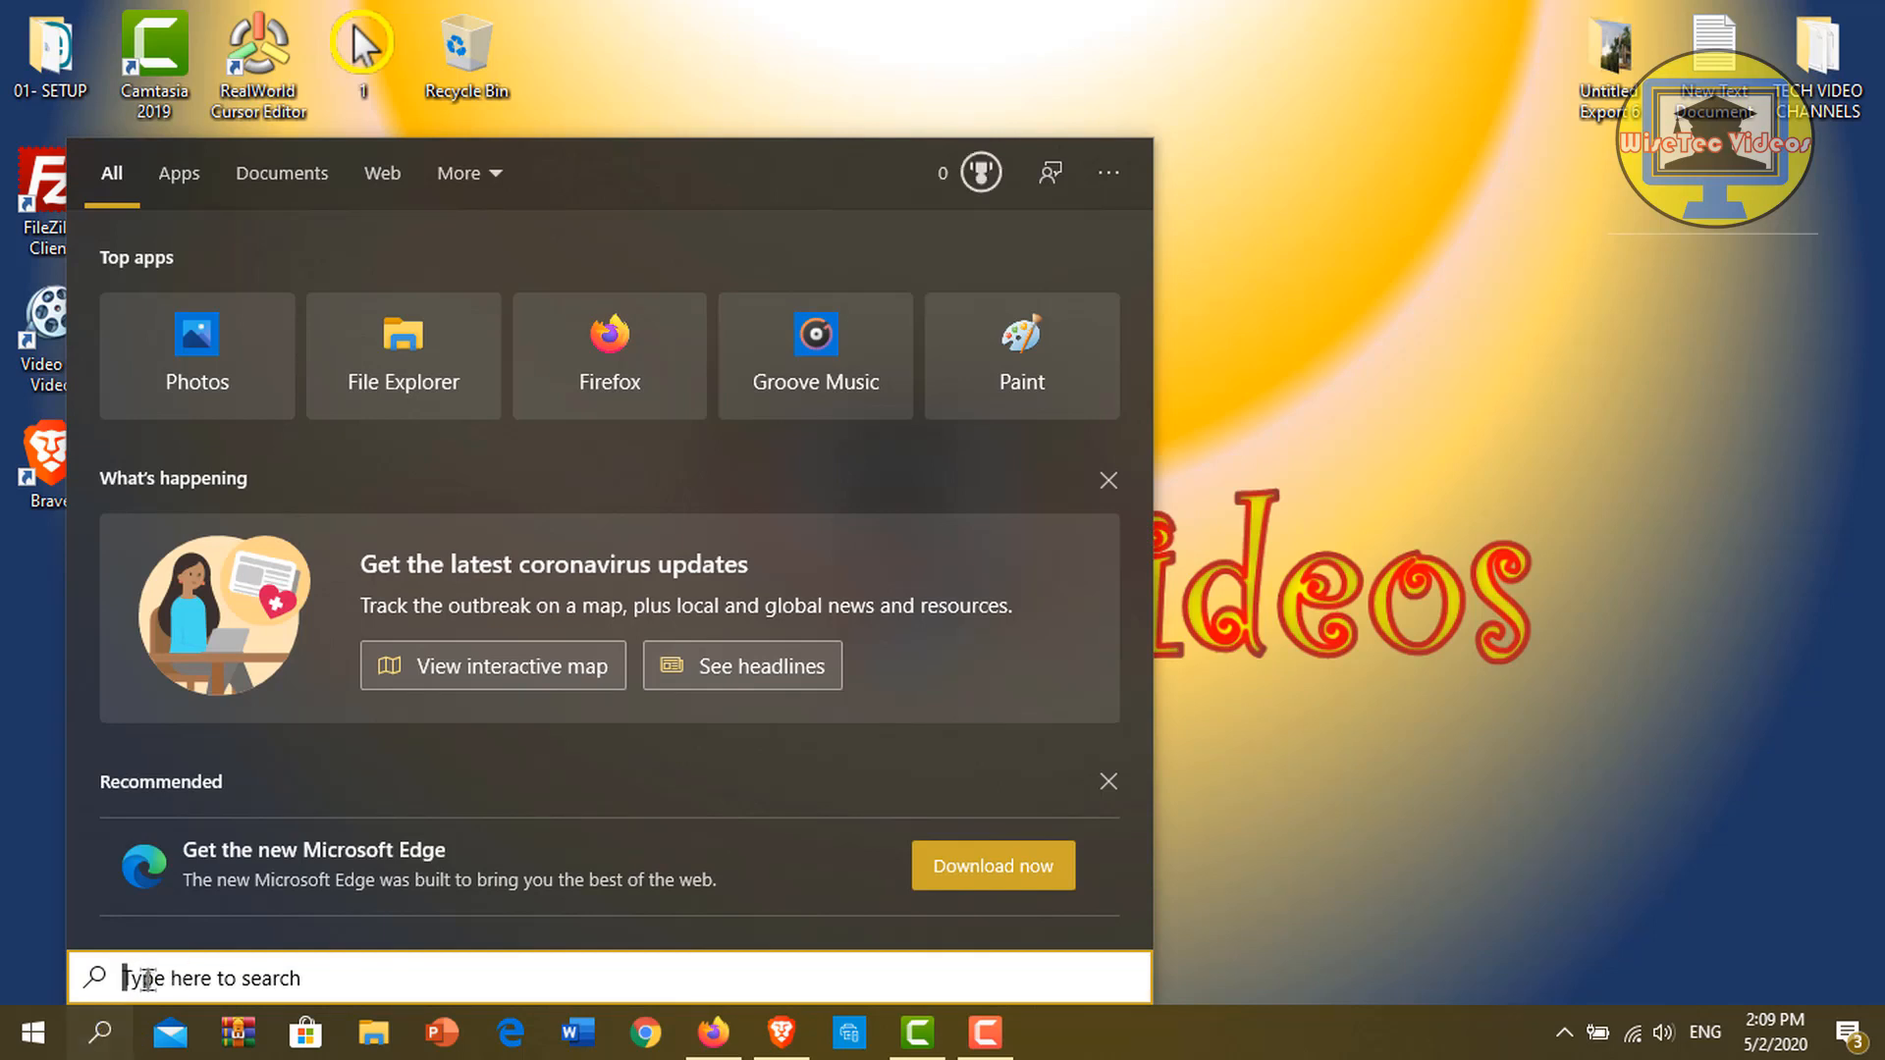
type("notepad")
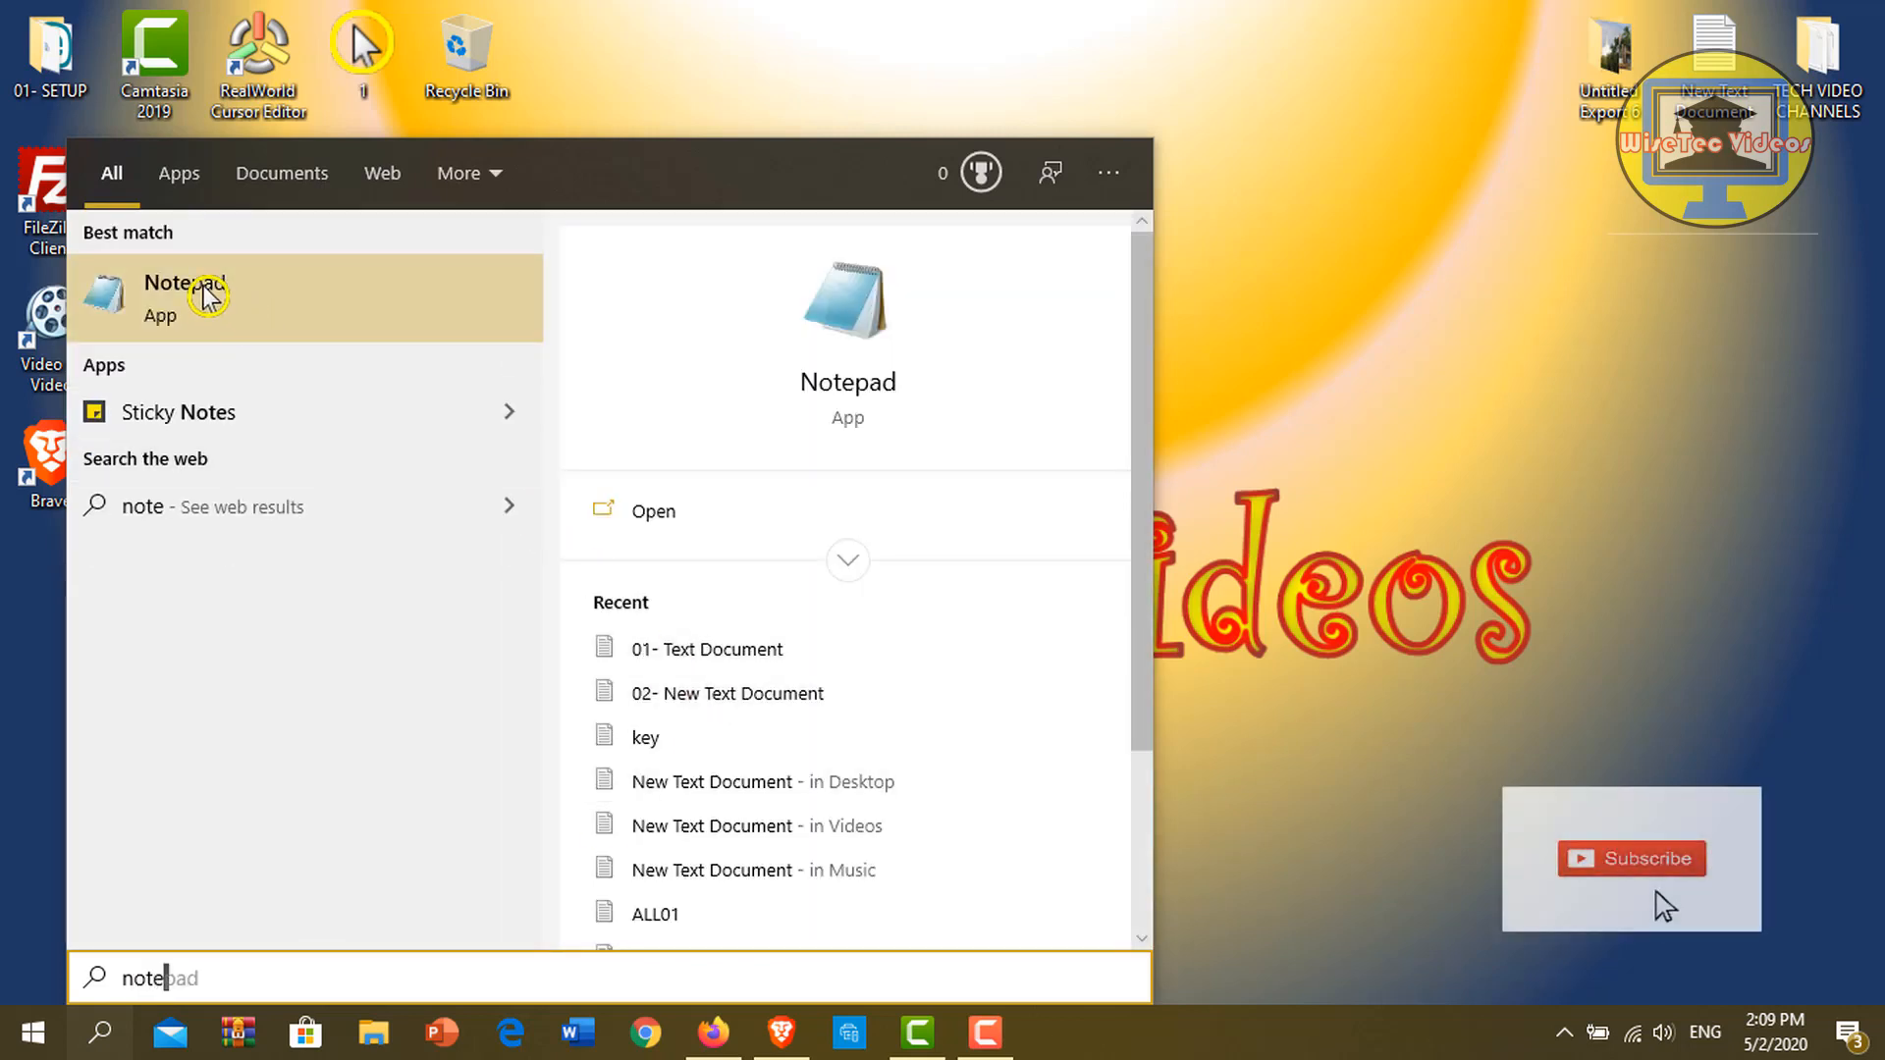
left_click(1628, 858)
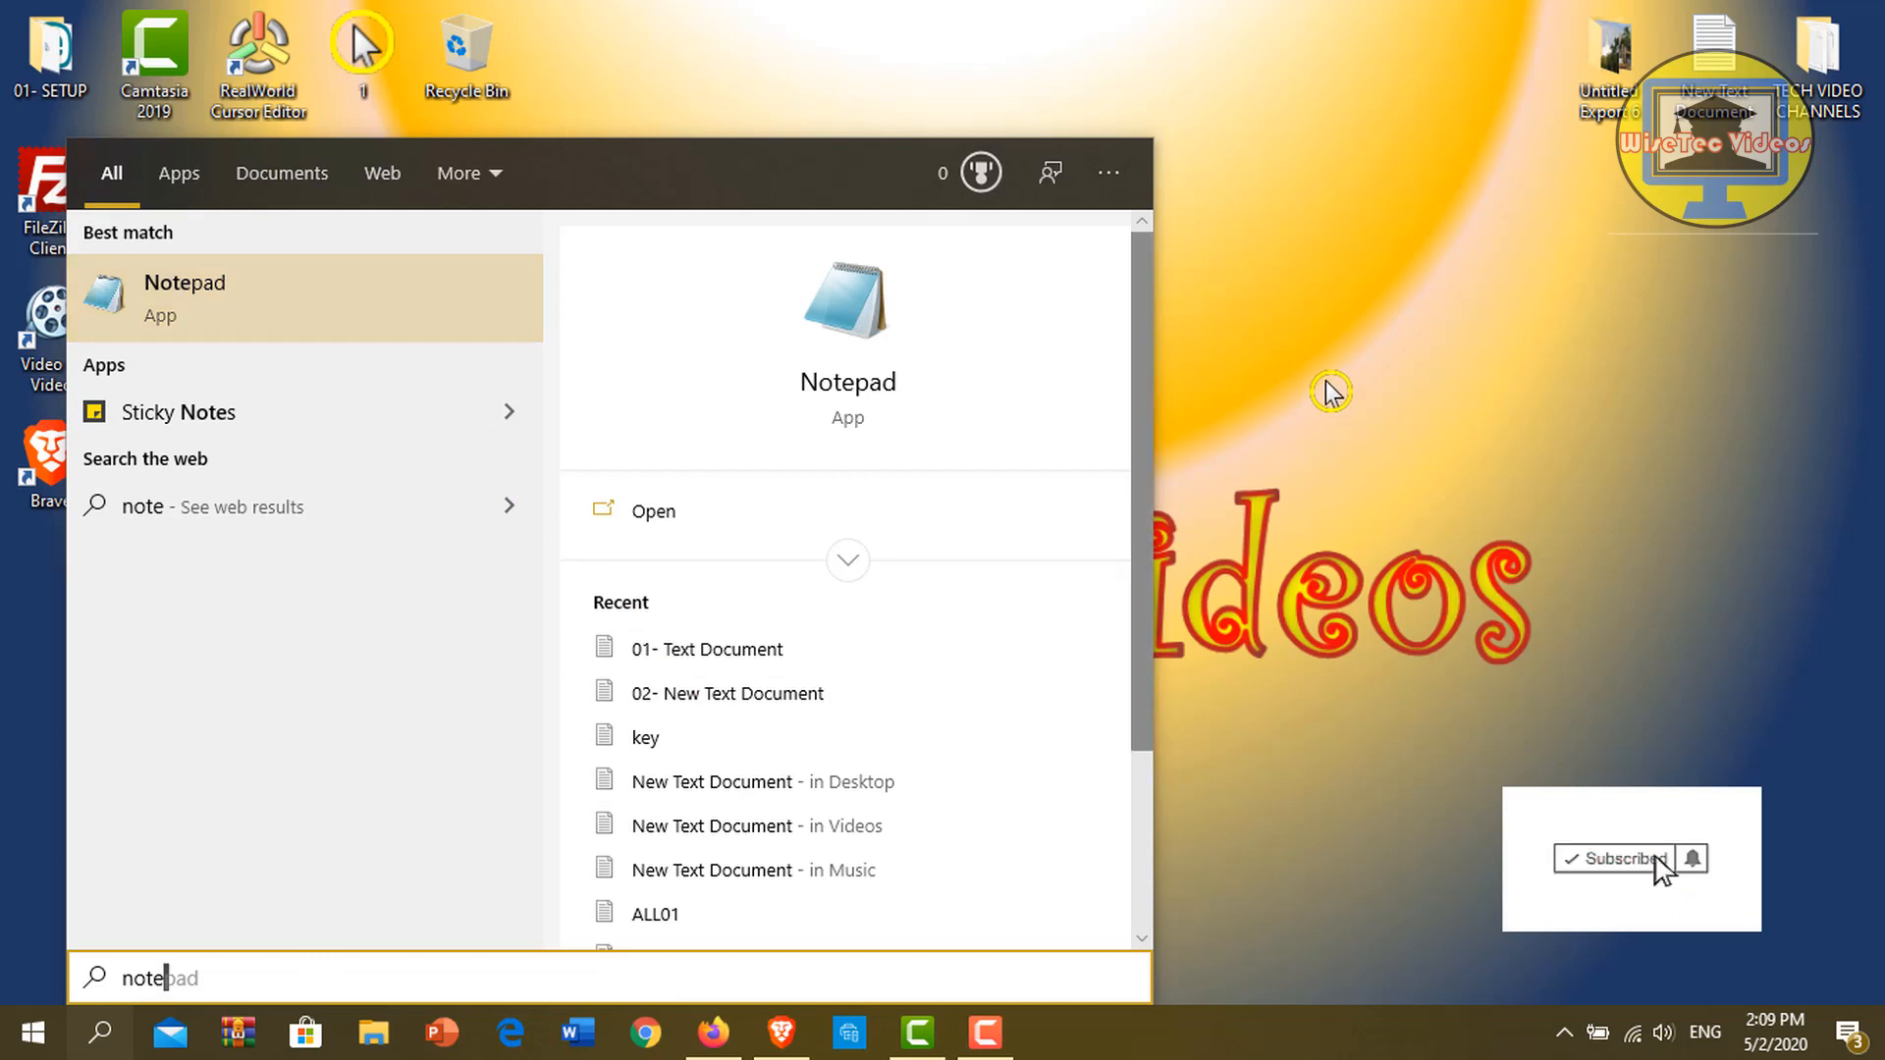